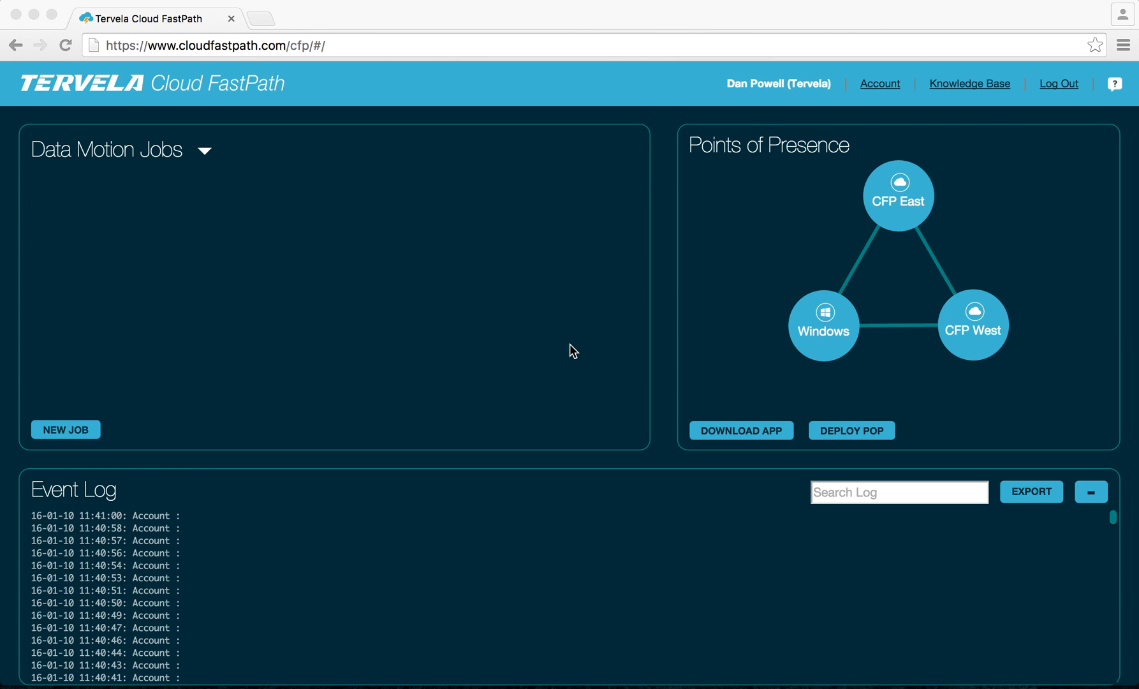
{"action": "mouse_move", "coordinate": [752, 240]}
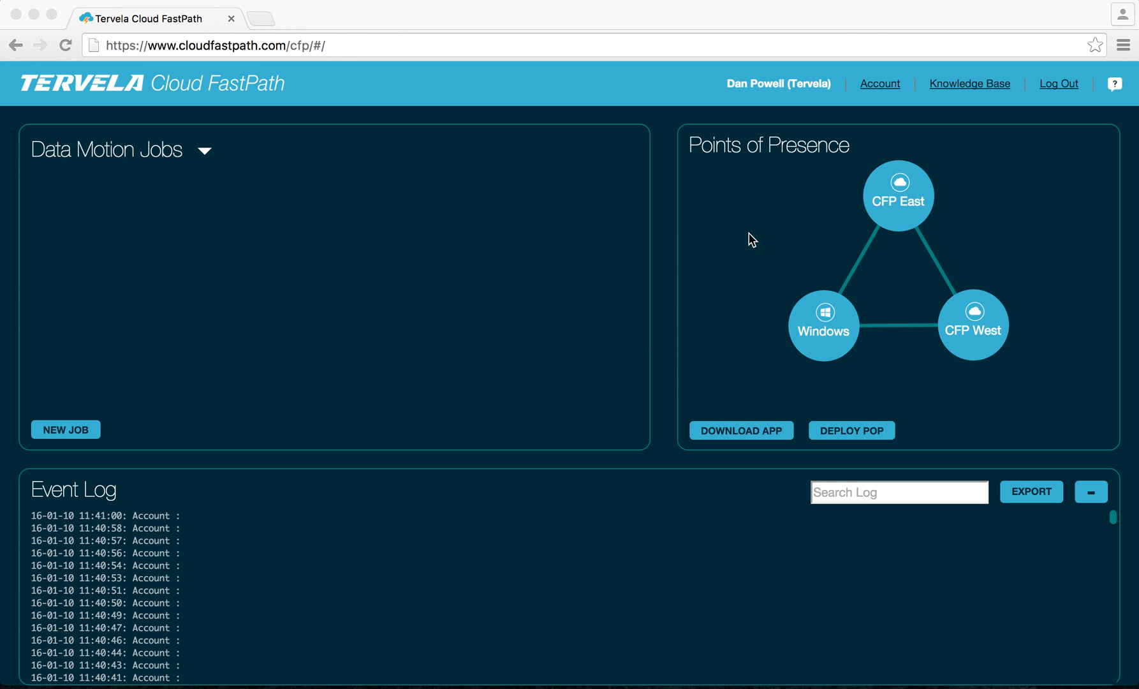
{"action": "mouse_move", "coordinate": [758, 352]}
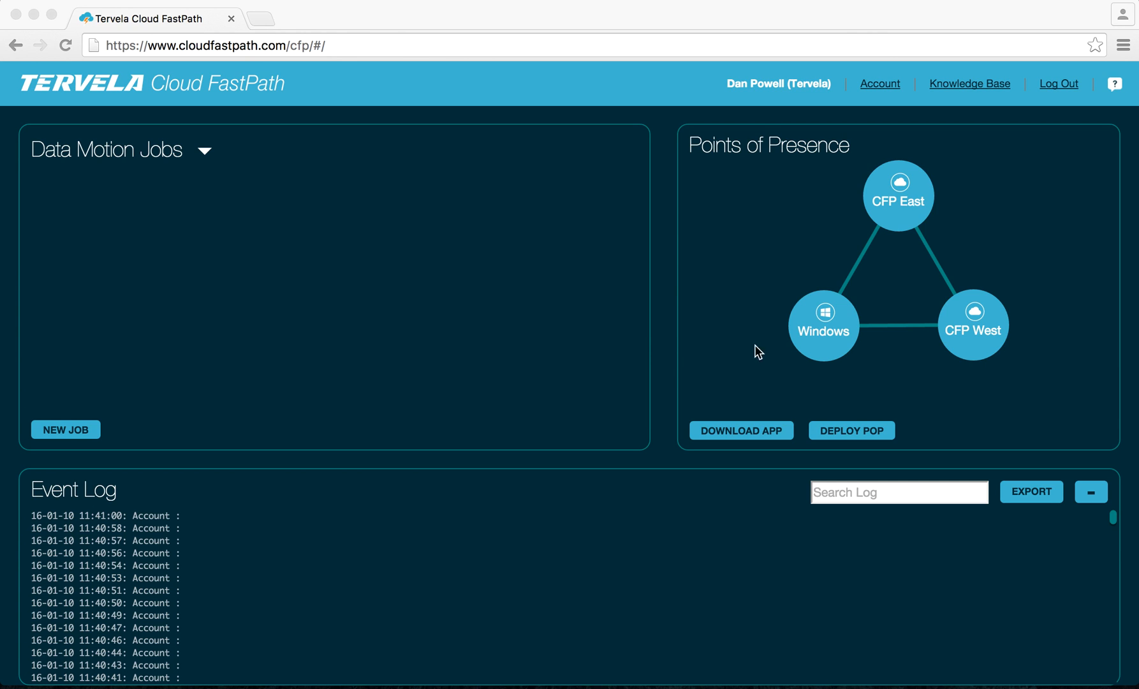
{"action": "mouse_move", "coordinate": [942, 319]}
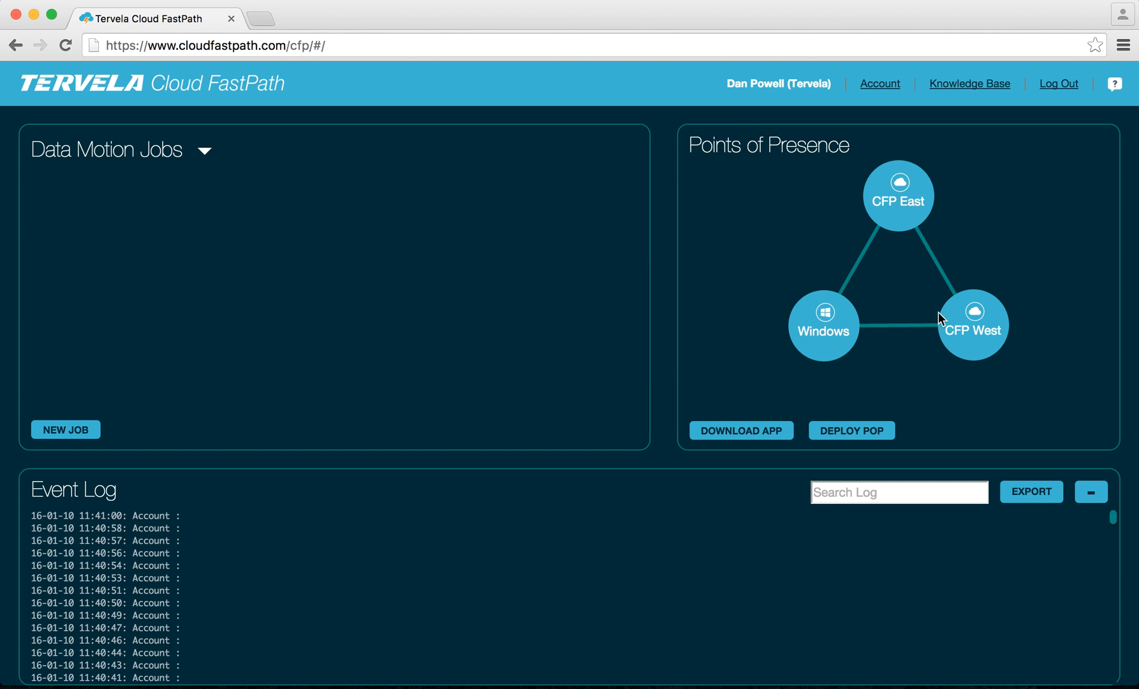
{"action": "mouse_move", "coordinate": [1019, 335]}
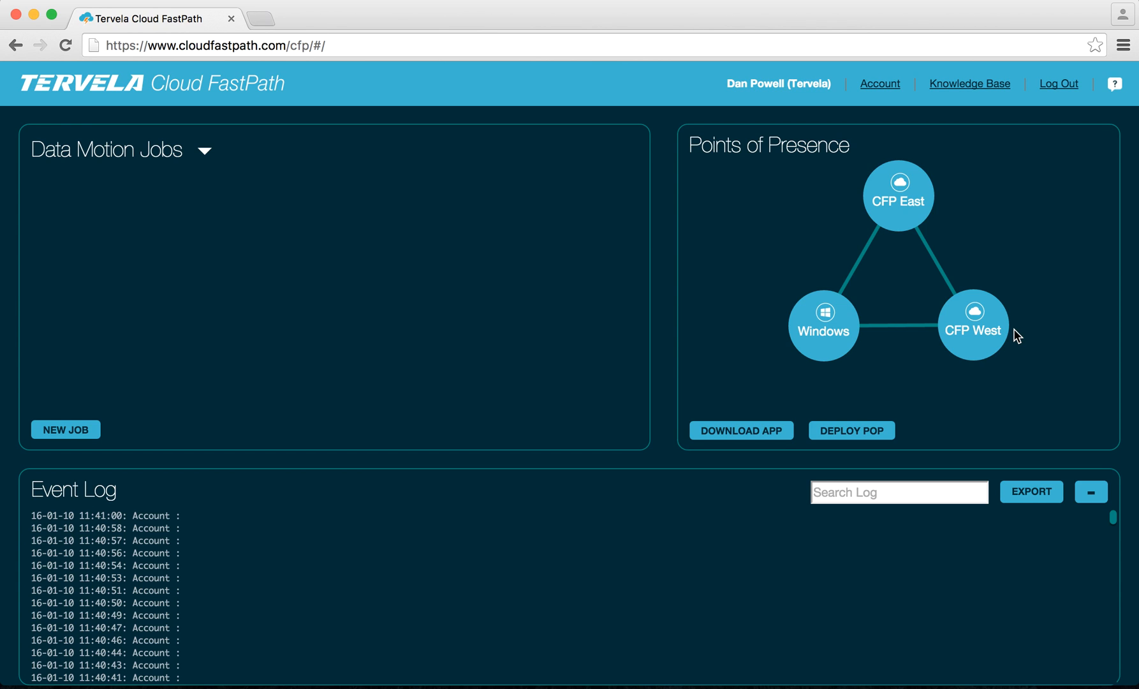
{"action": "mouse_move", "coordinate": [403, 611]}
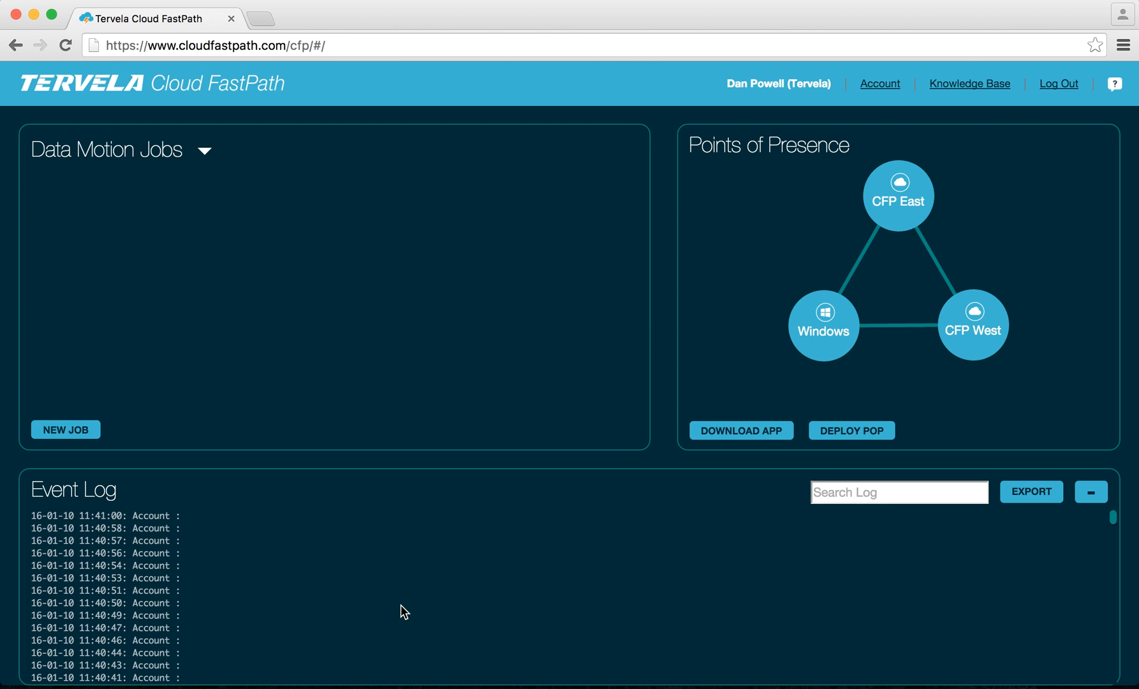
{"action": "mouse_move", "coordinate": [382, 236]}
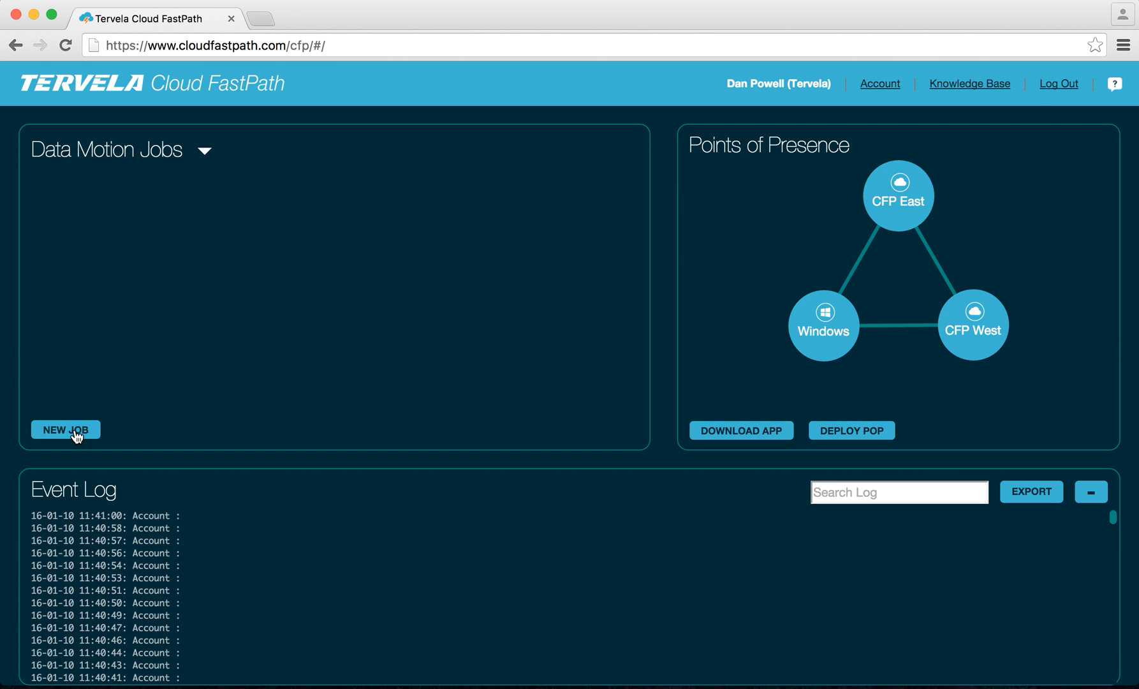
- Name the new job 'Move Digital Assets to Google Drive' and confirm
{"action": "type", "text": "M"}
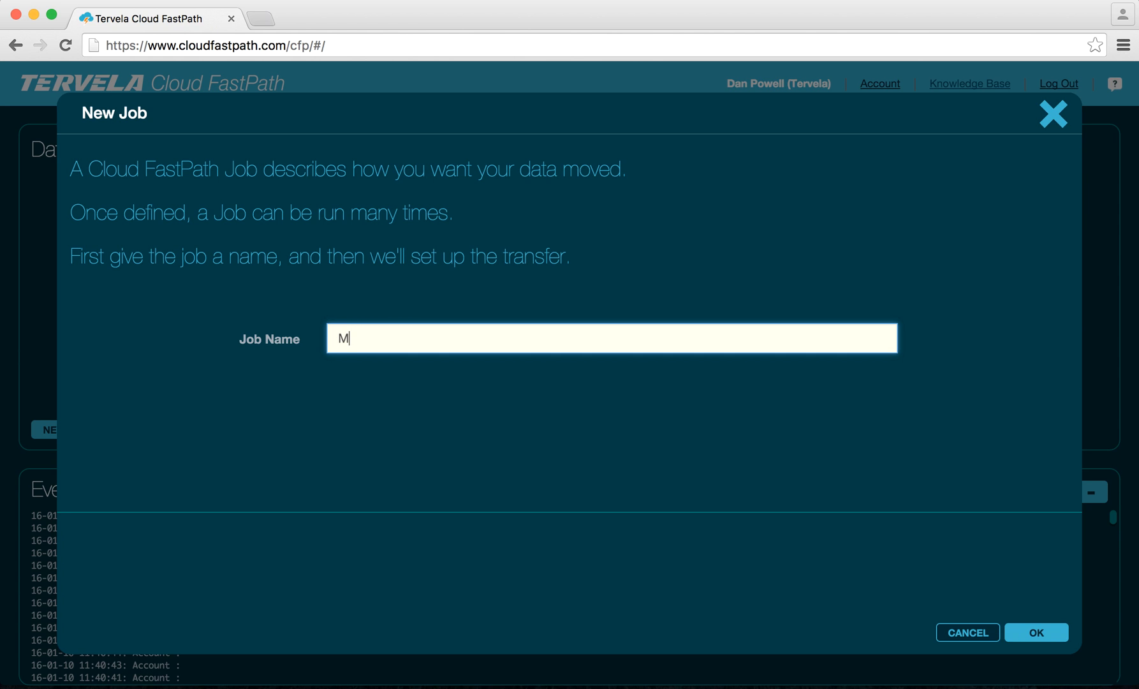
{"action": "type", "text": "ove Digit"}
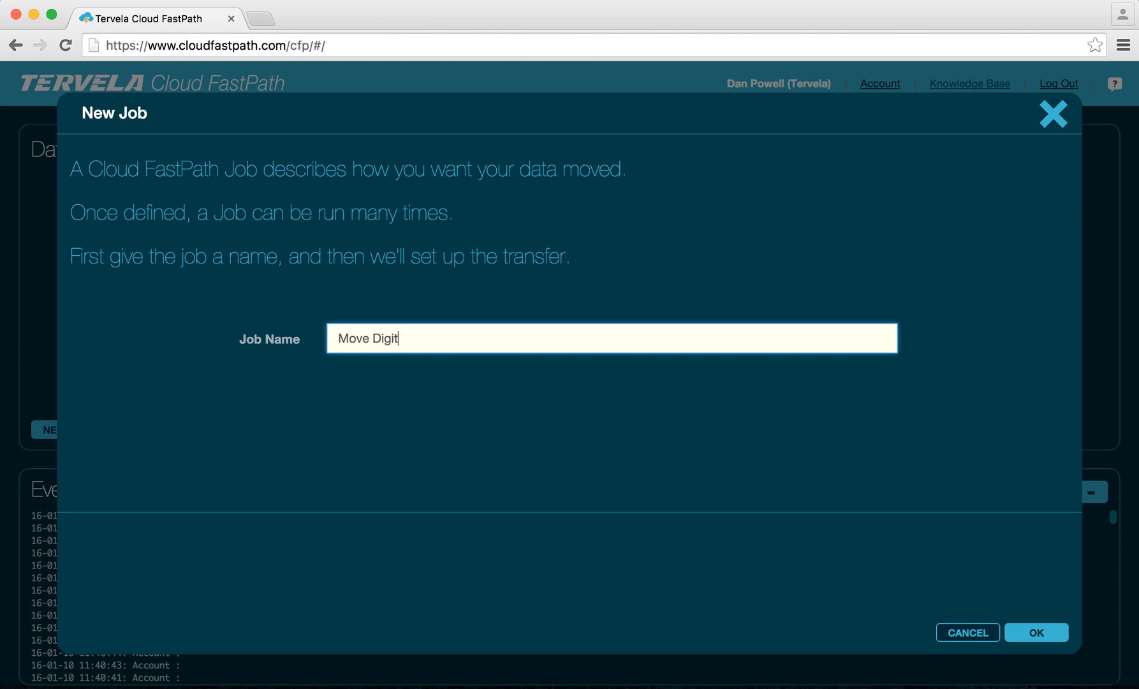
{"action": "type", "text": "al Assets to Go"}
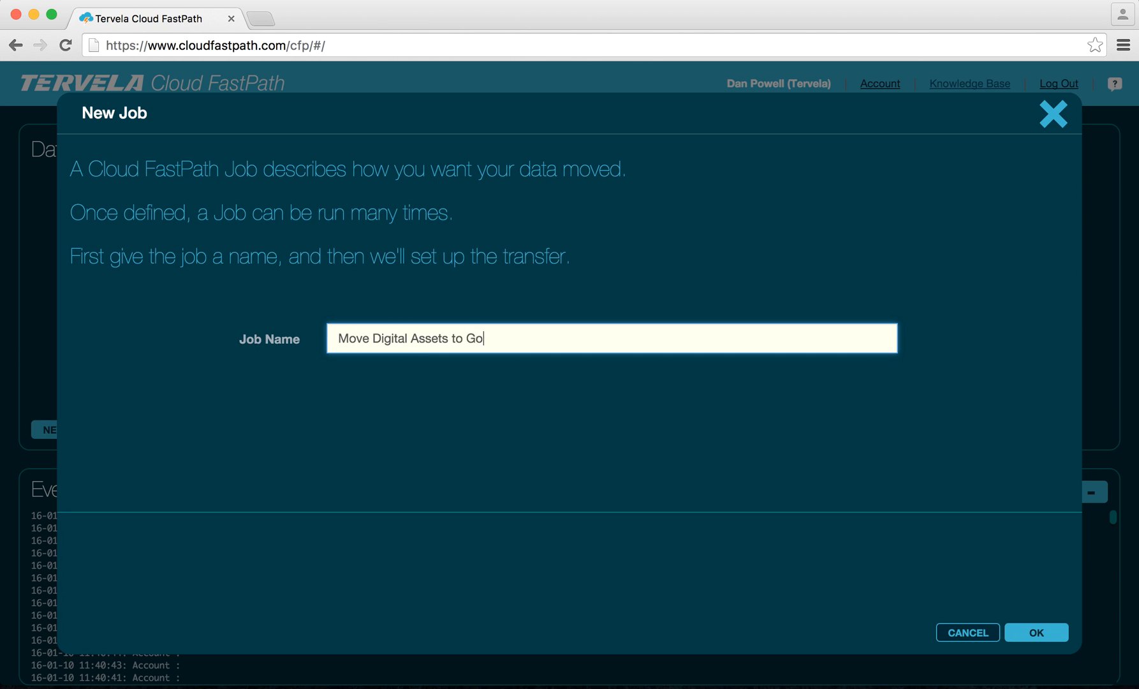
{"action": "type", "text": "ogle Drive"}
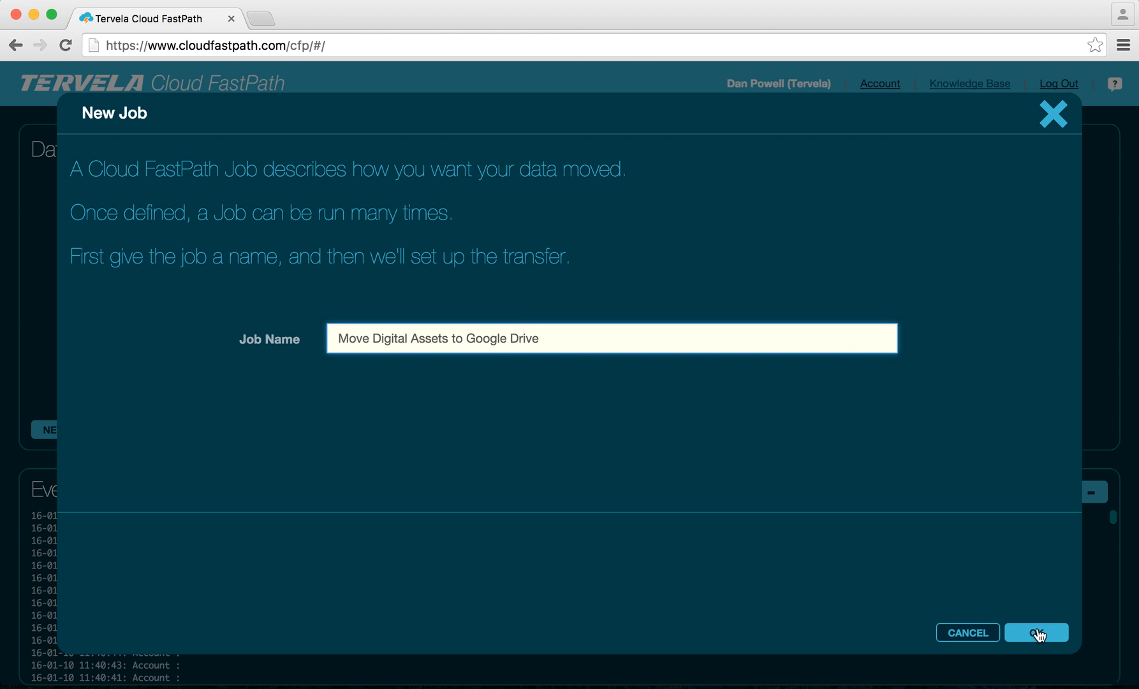
{"action": "left_click", "coordinate": [1037, 632]}
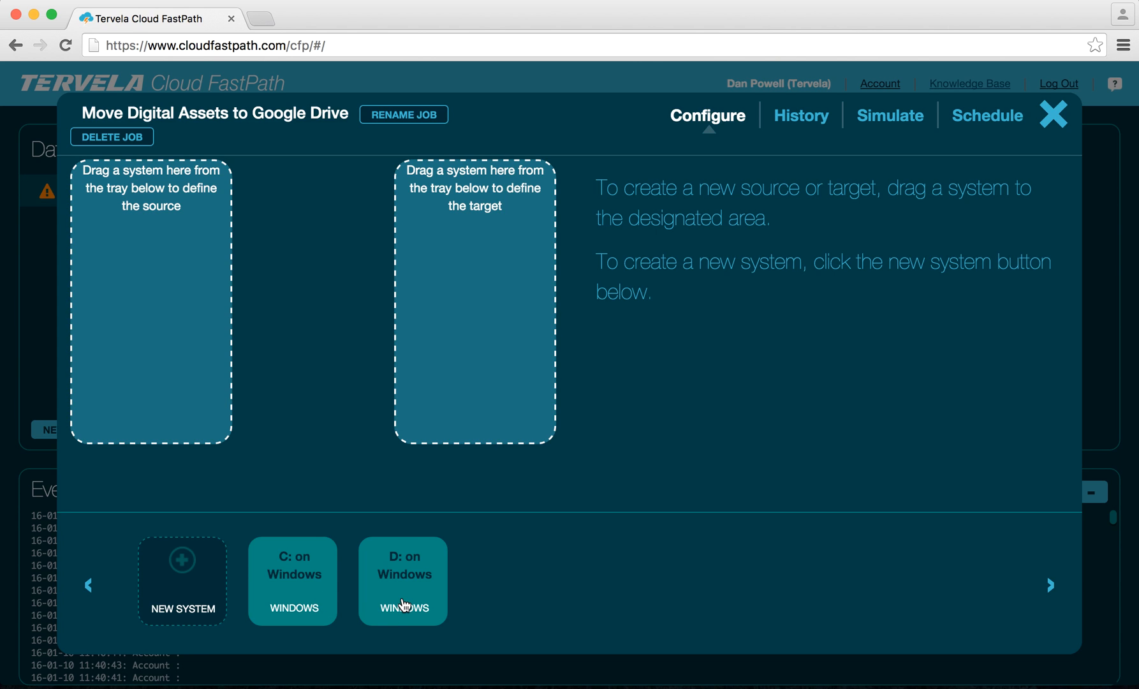
{"action": "mouse_move", "coordinate": [206, 591]}
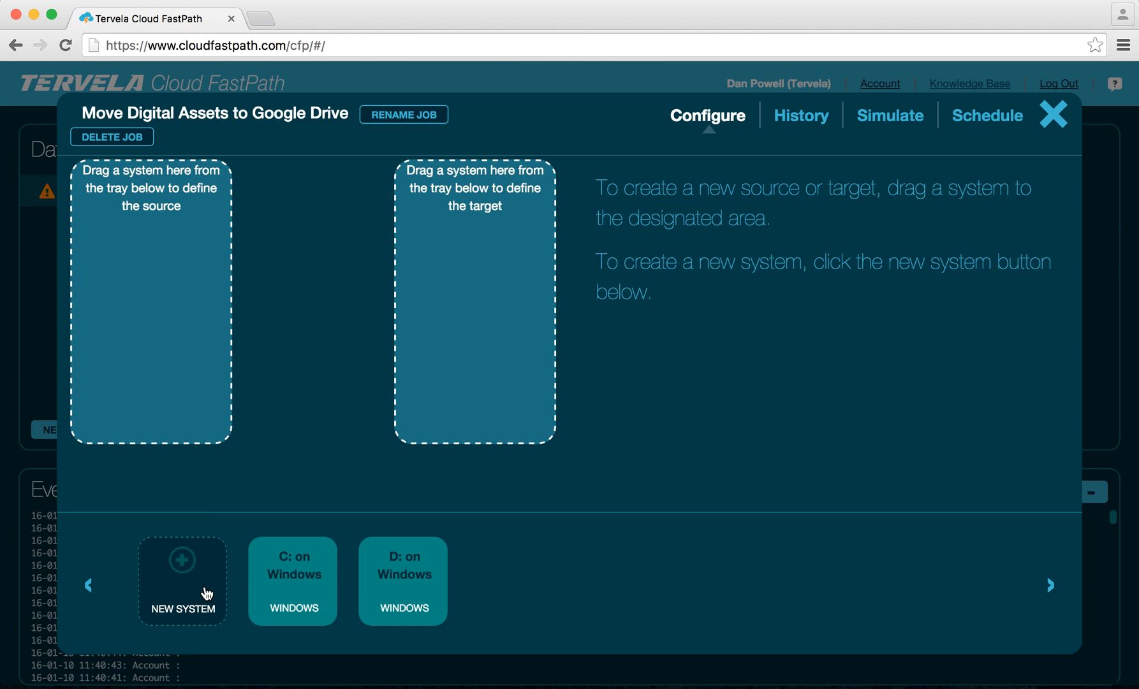
- Define a new system of type Google Drive hosted on the CFP West point of presence
{"action": "left_click", "coordinate": [182, 580]}
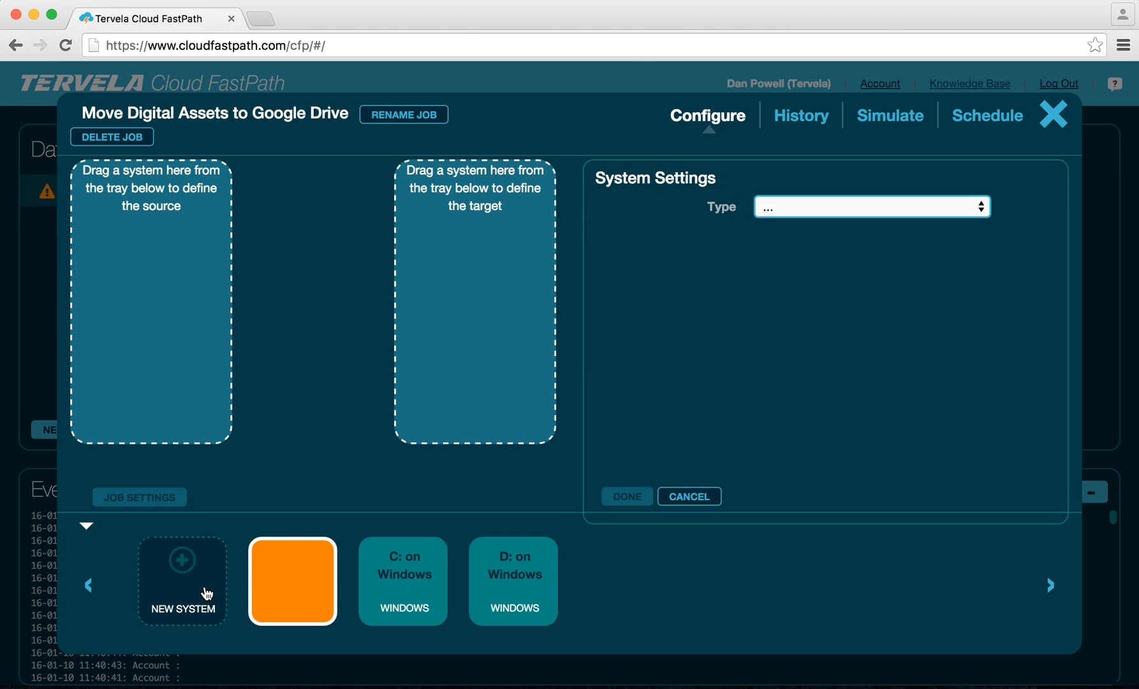
{"action": "left_click", "coordinate": [872, 206]}
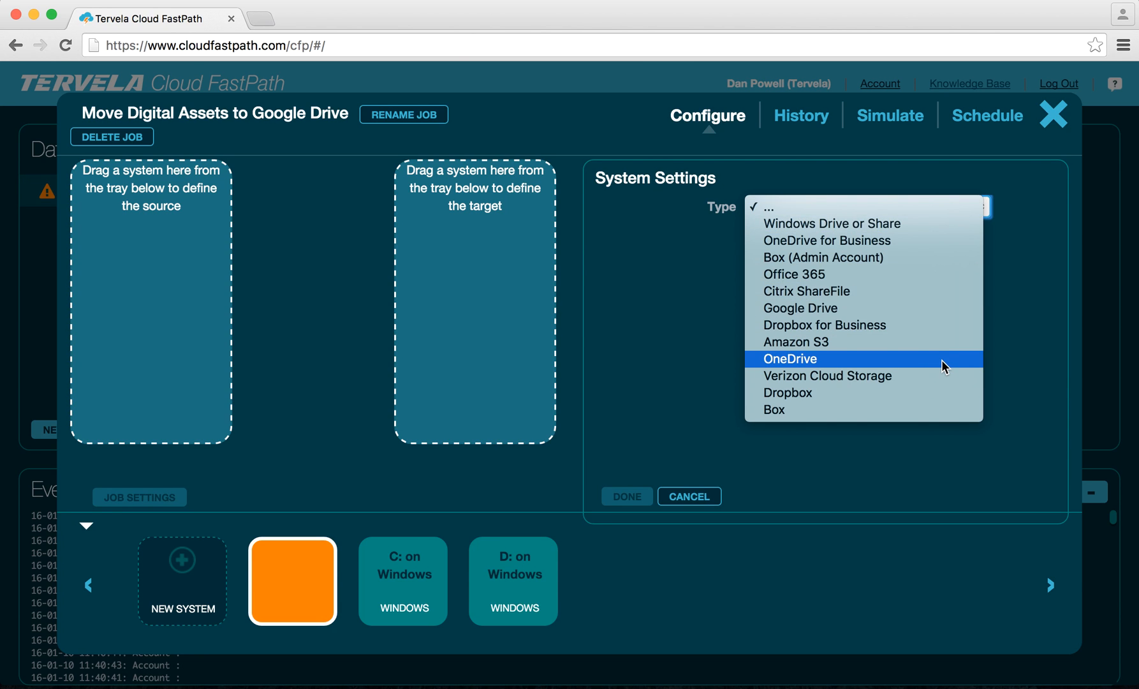
{"action": "mouse_move", "coordinate": [942, 332]}
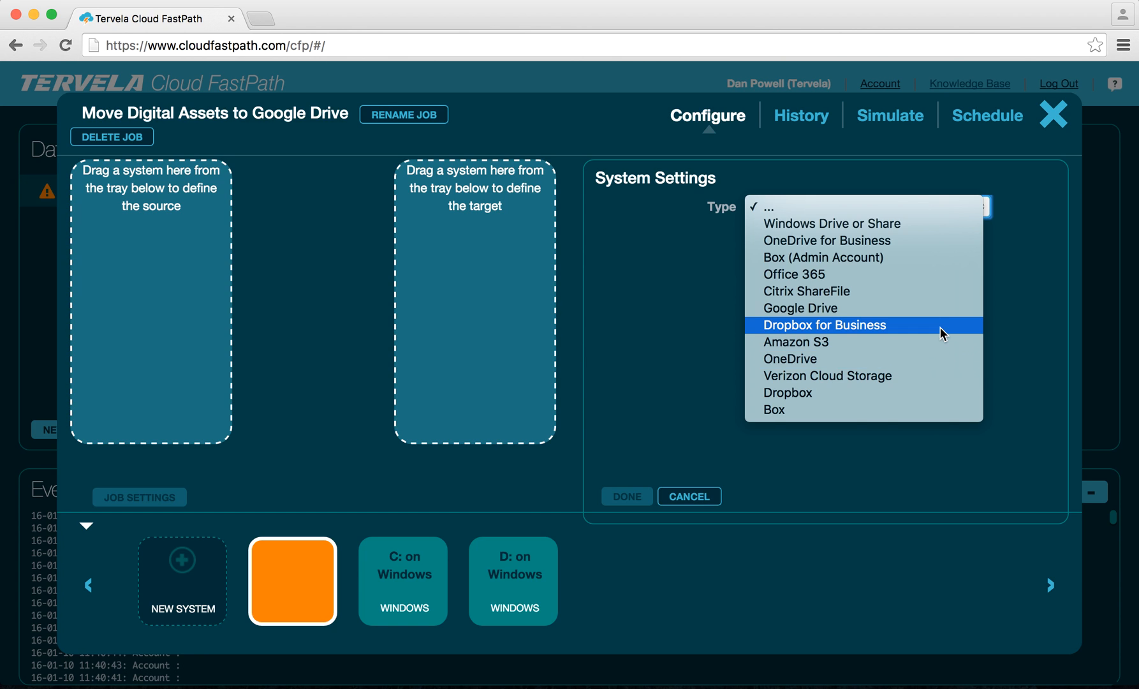
{"action": "mouse_move", "coordinate": [926, 314]}
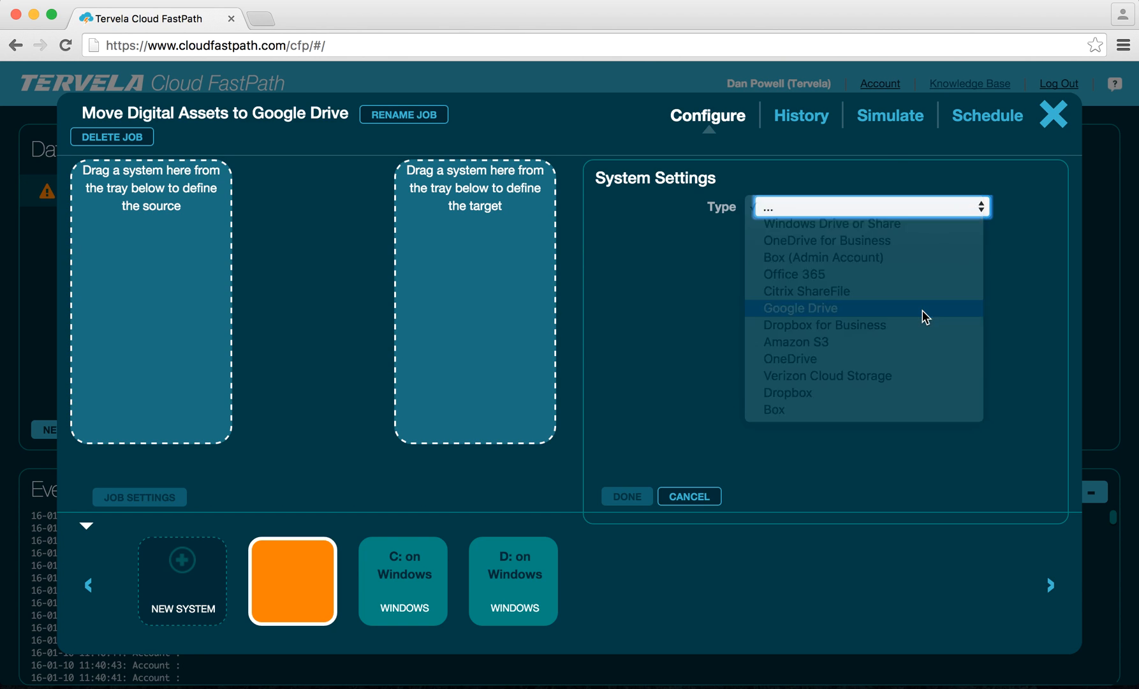
{"action": "left_click", "coordinate": [799, 307]}
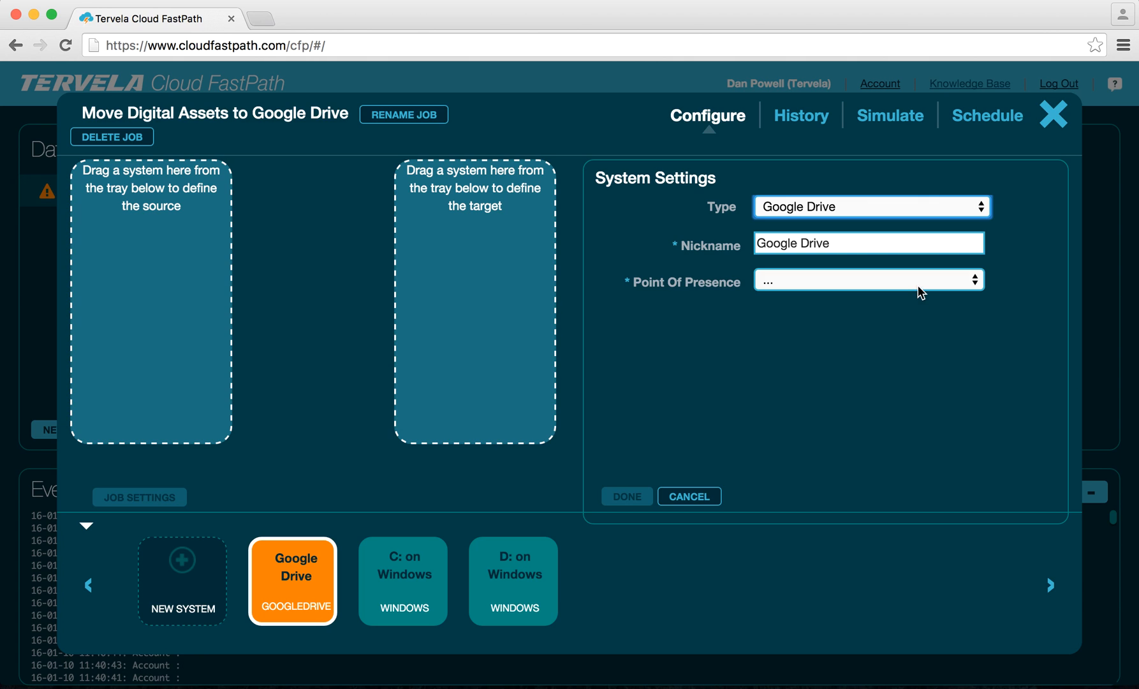
{"action": "left_click", "coordinate": [868, 280]}
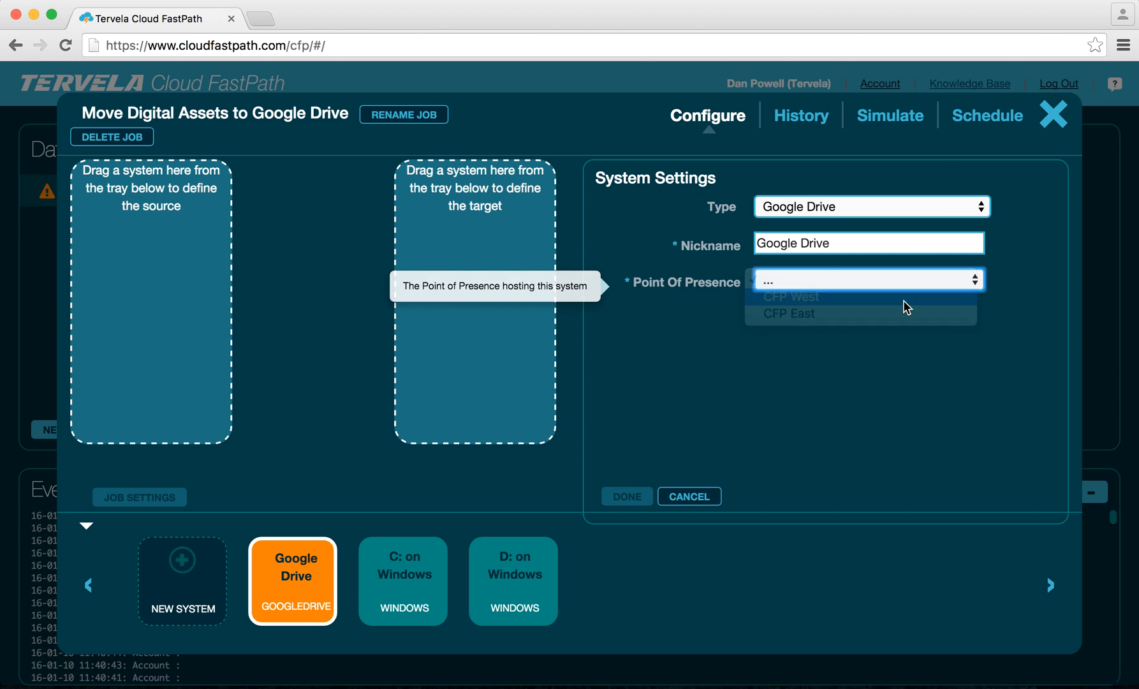
{"action": "left_click", "coordinate": [791, 296]}
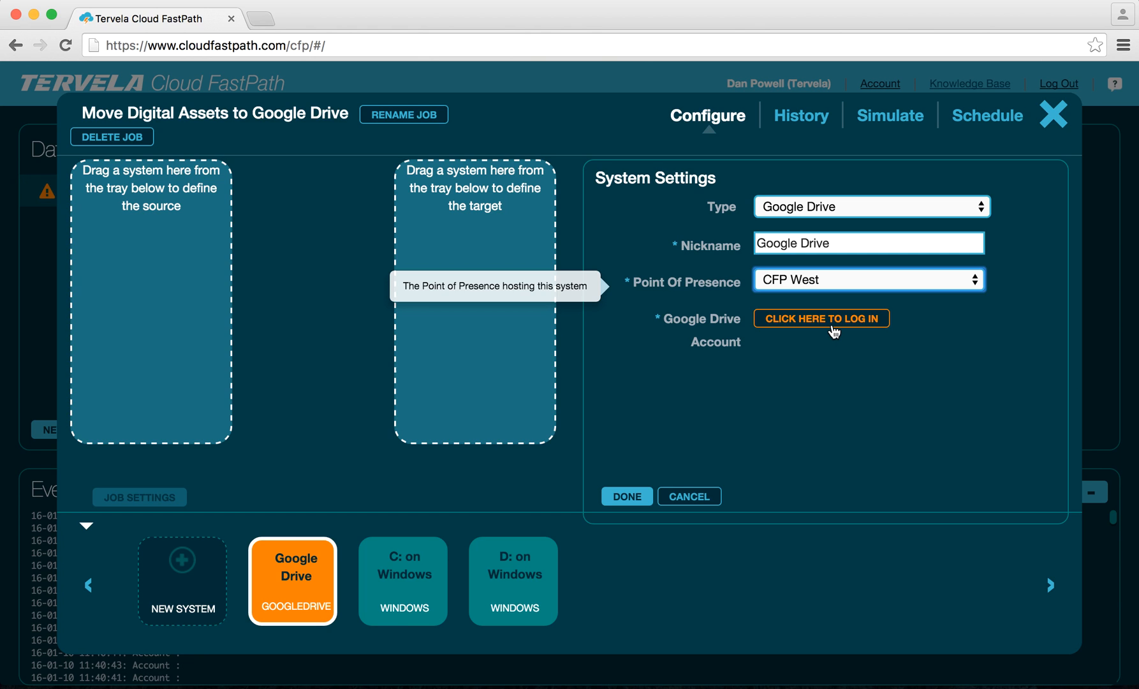
- Sign in to Google, grant Cloud FastPath offline access, and return after authorization
{"action": "left_click", "coordinate": [820, 319]}
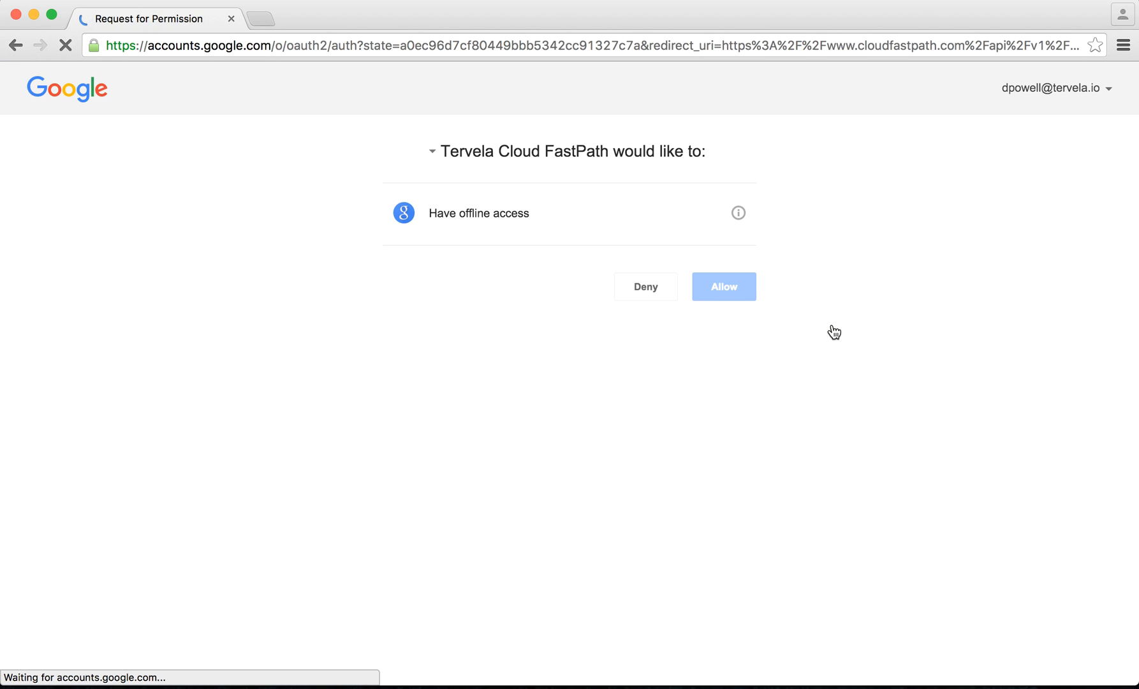
{"action": "left_click", "coordinate": [723, 286]}
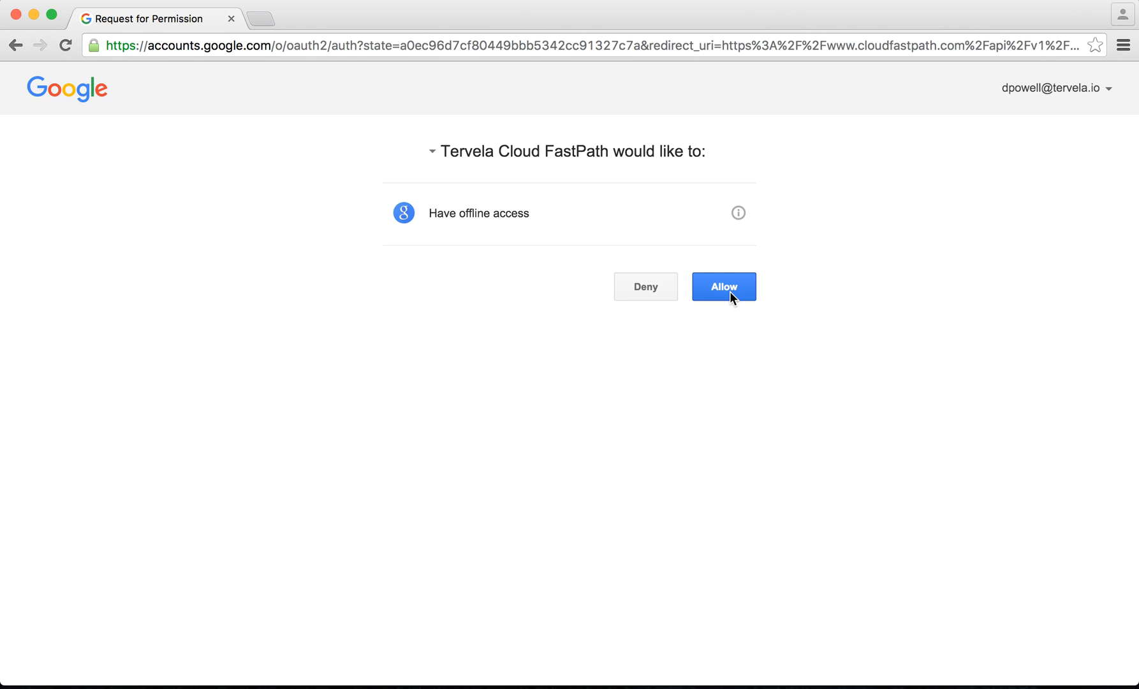
{"action": "left_click", "coordinate": [723, 286]}
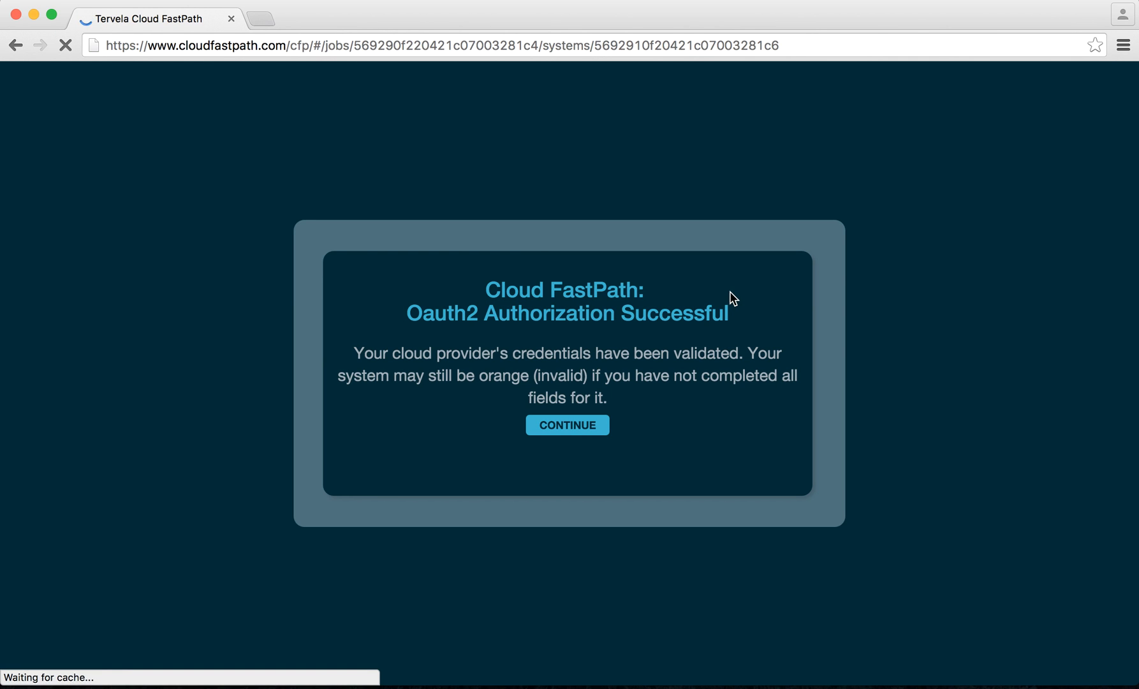
{"action": "left_click", "coordinate": [566, 424]}
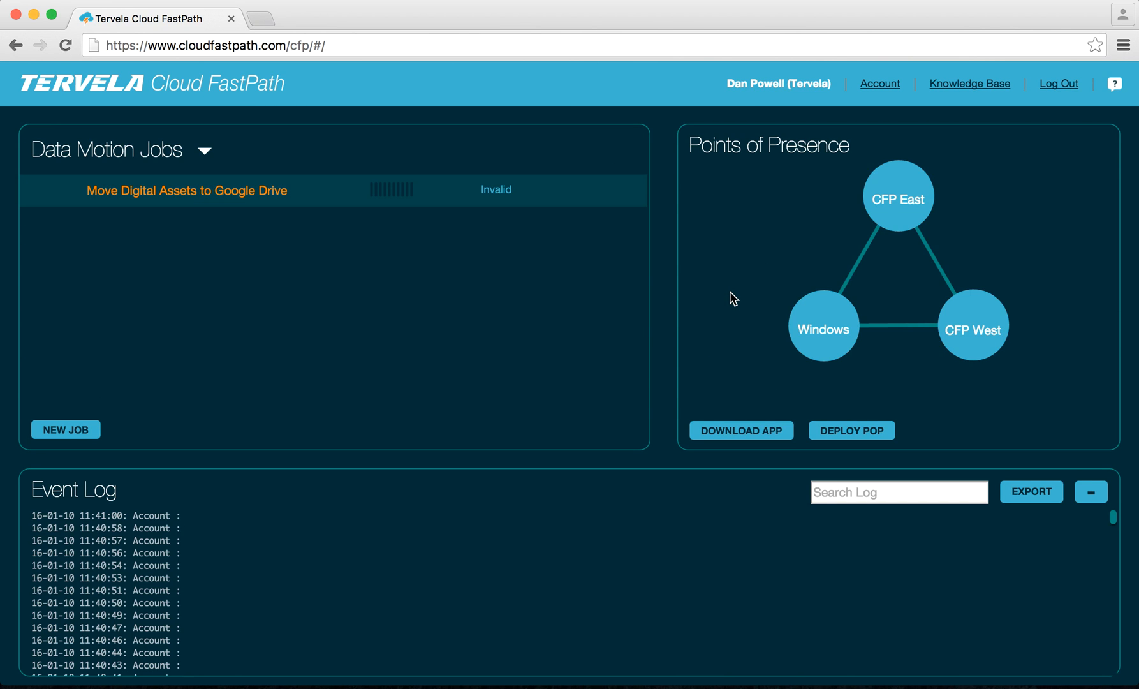
- Open the job and place the Google Drive system in the target slot
{"action": "left_click", "coordinate": [187, 189]}
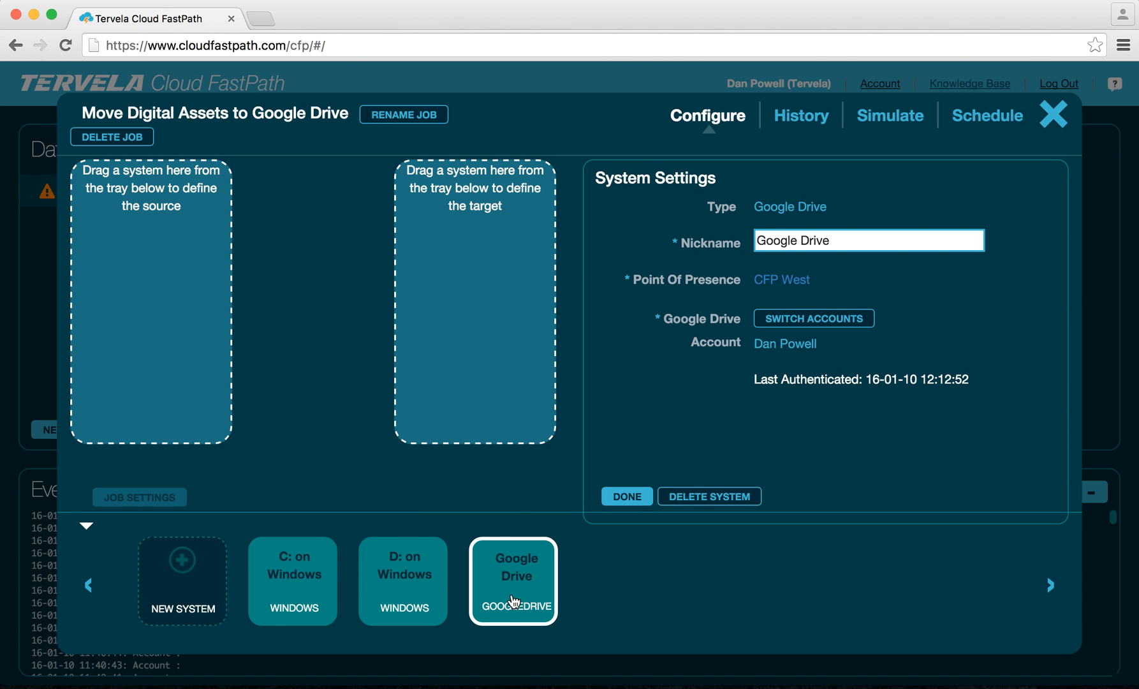
{"action": "left_click_drag", "start_coordinate": [512, 581], "coordinate": [488, 348]}
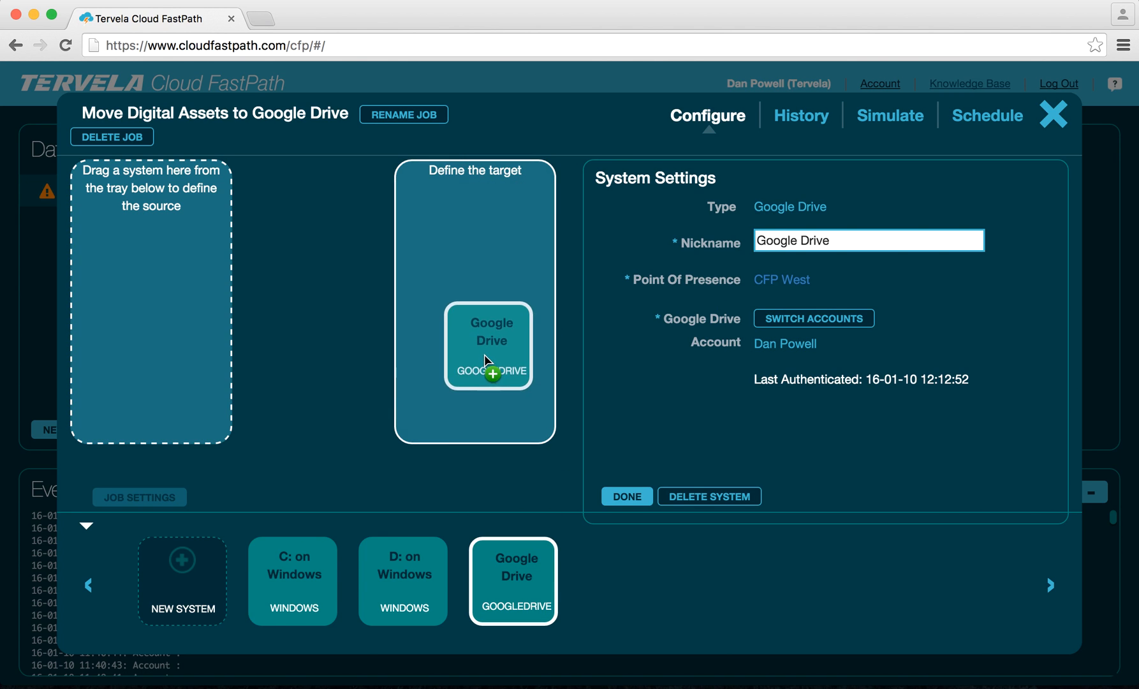
{"action": "left_click", "coordinate": [625, 496]}
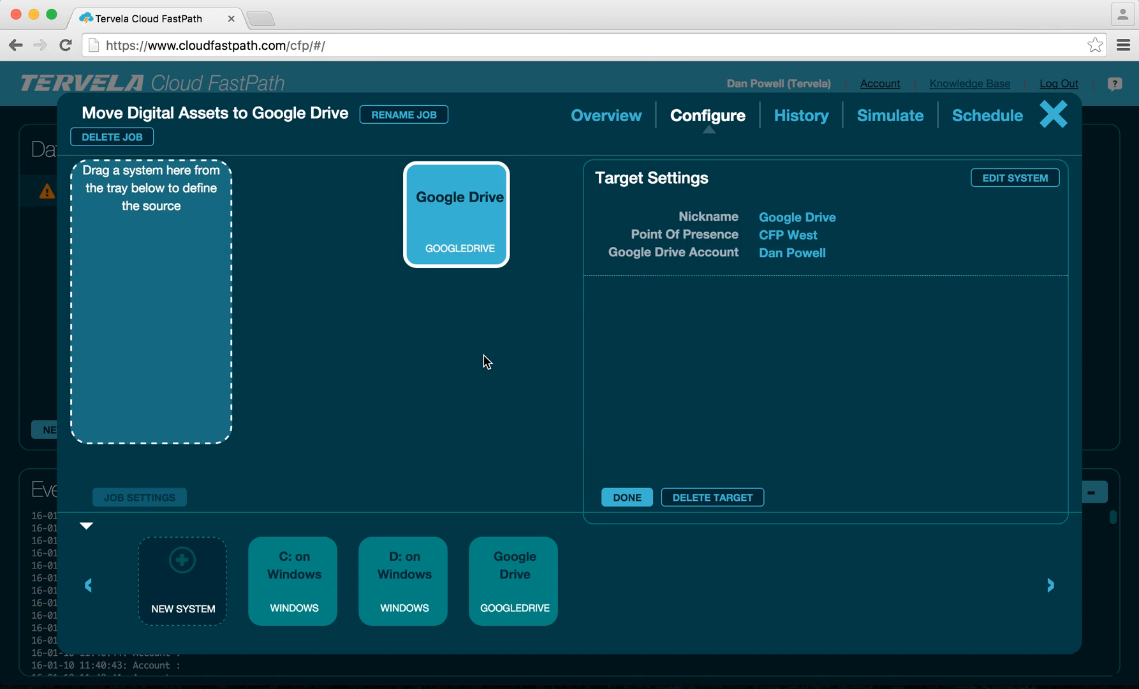
{"action": "mouse_move", "coordinate": [396, 588]}
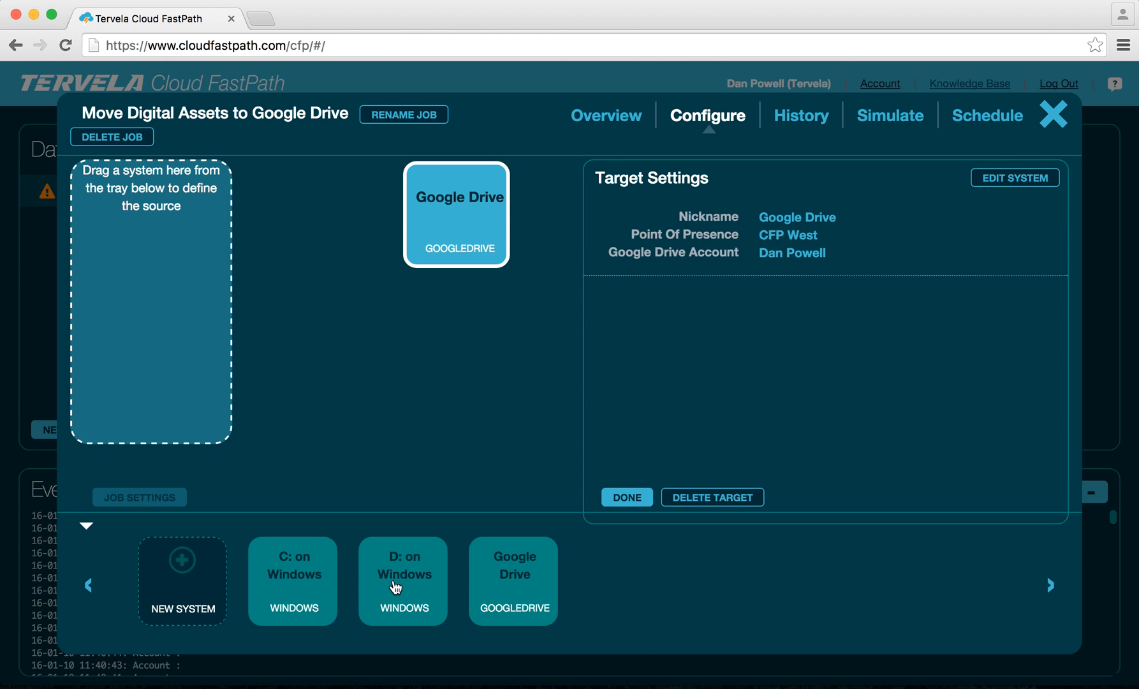
- Set D: on Windows as source with the Digital Media Assets folder, then close the job
{"action": "left_click_drag", "start_coordinate": [403, 581], "coordinate": [180, 341]}
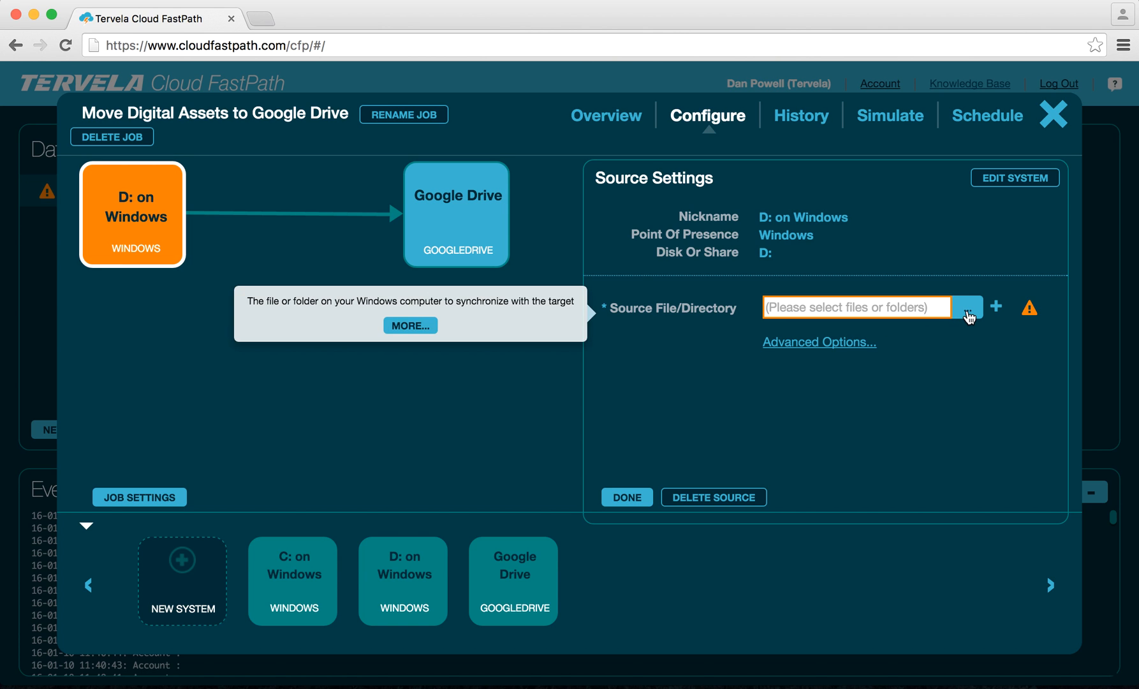
{"action": "left_click", "coordinate": [965, 307]}
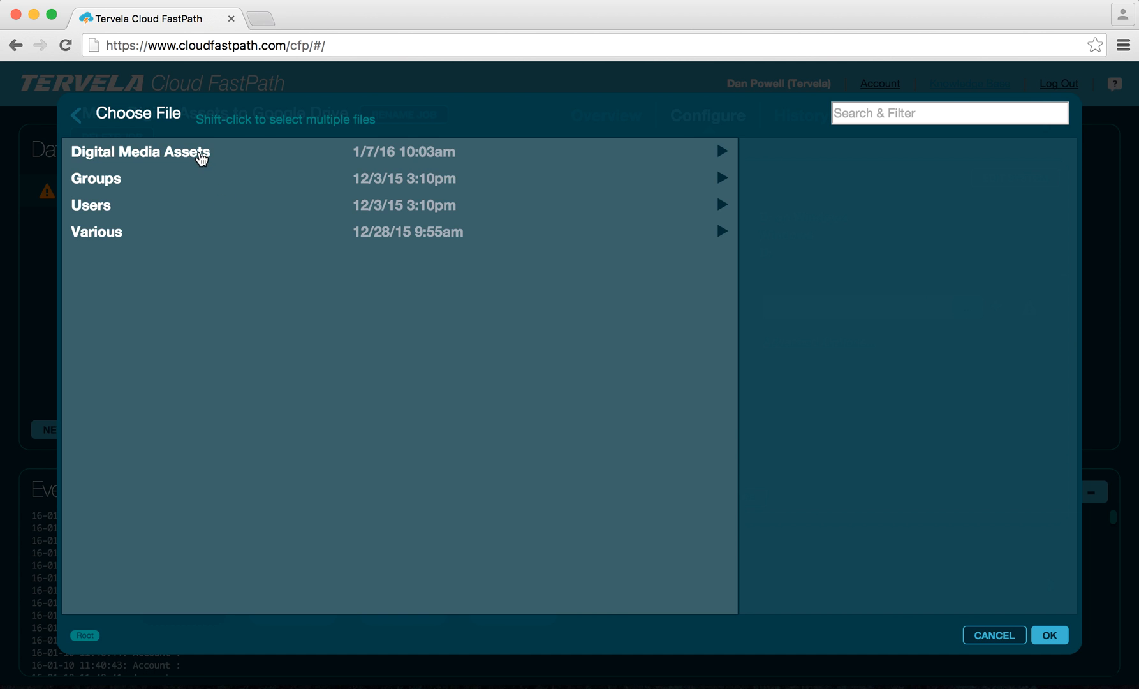
{"action": "left_click", "coordinate": [139, 151]}
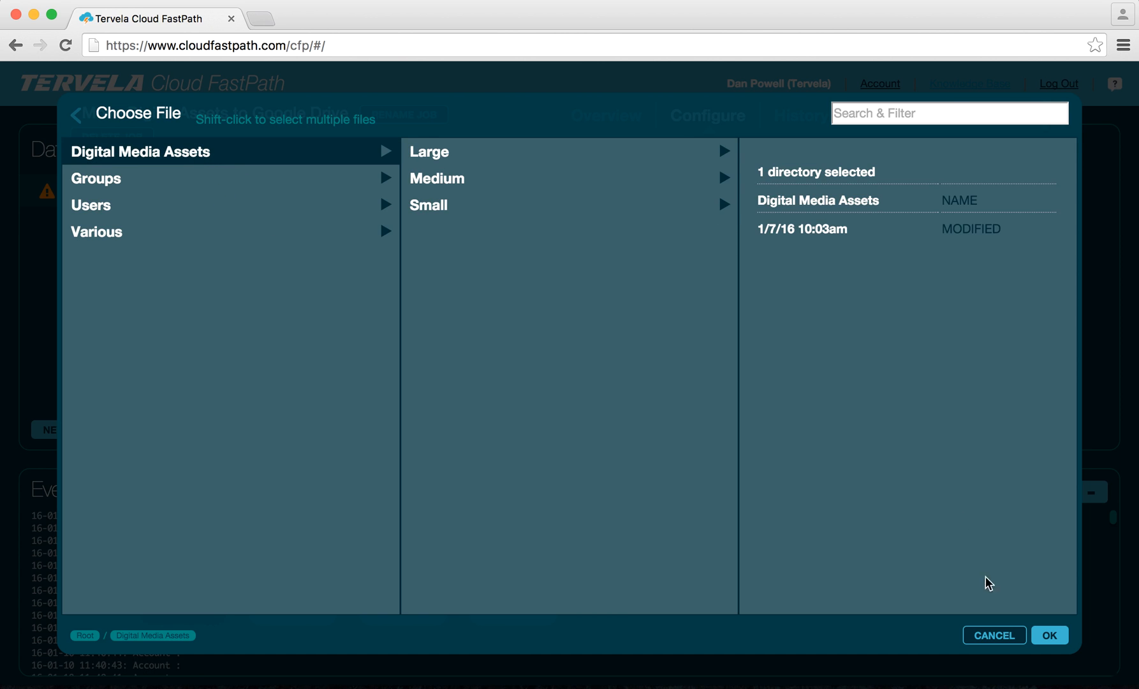
{"action": "left_click", "coordinate": [1048, 634]}
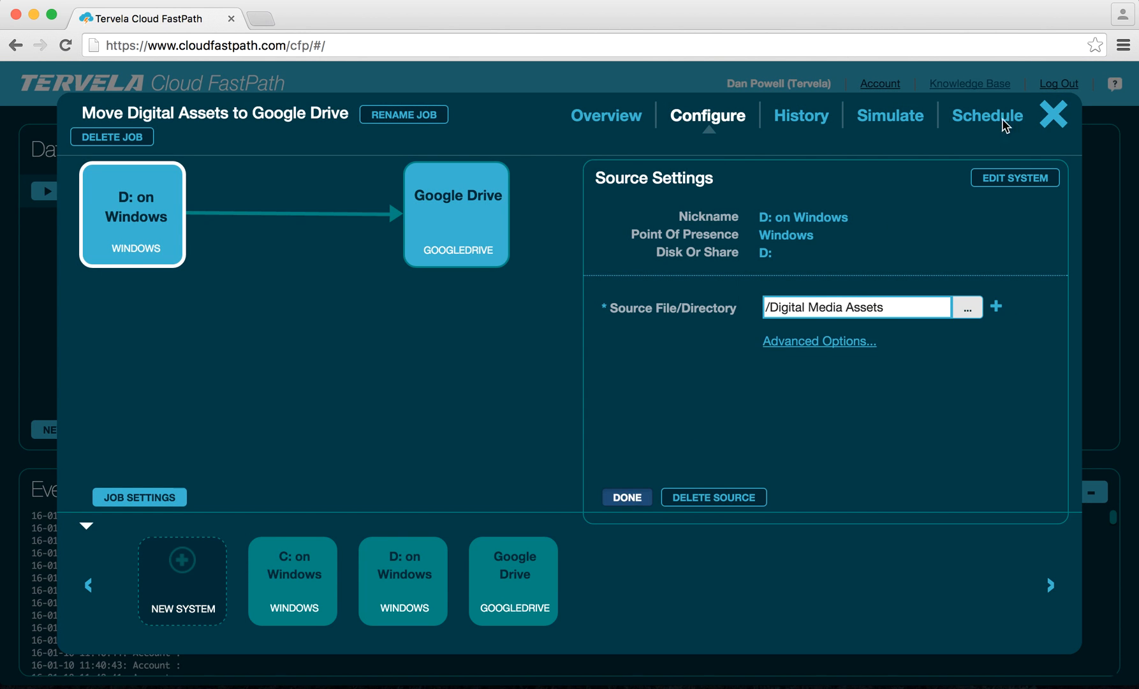
{"action": "left_click", "coordinate": [1052, 114]}
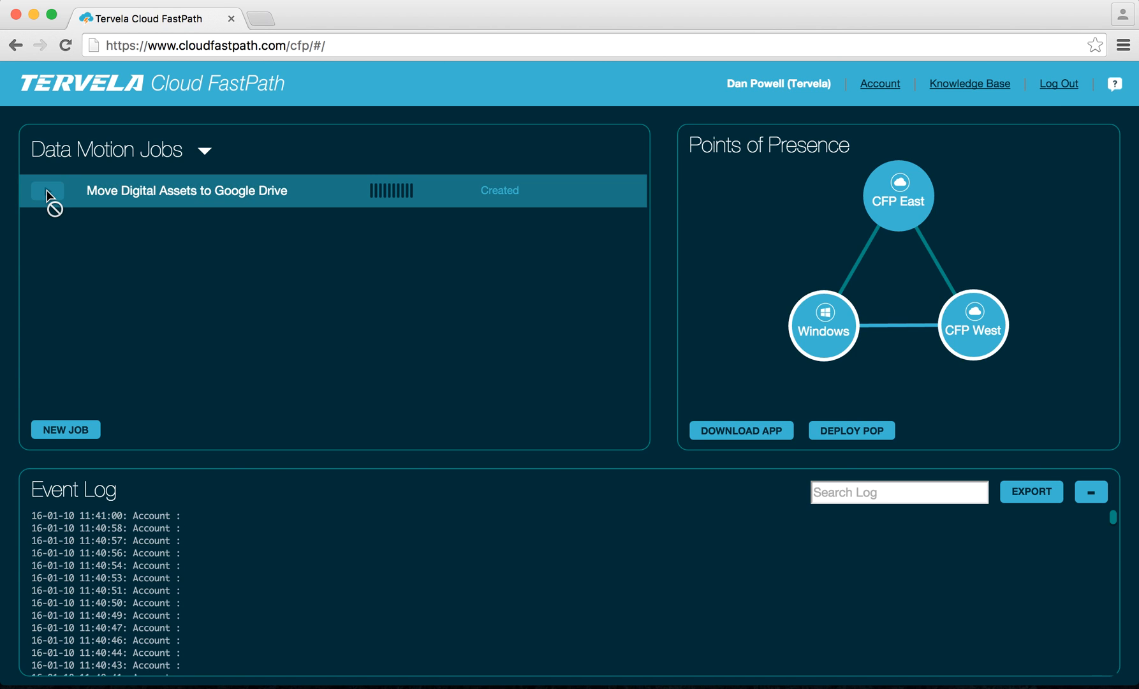
- Run the job and show its live transfer statistics popup
{"action": "left_click", "coordinate": [47, 192]}
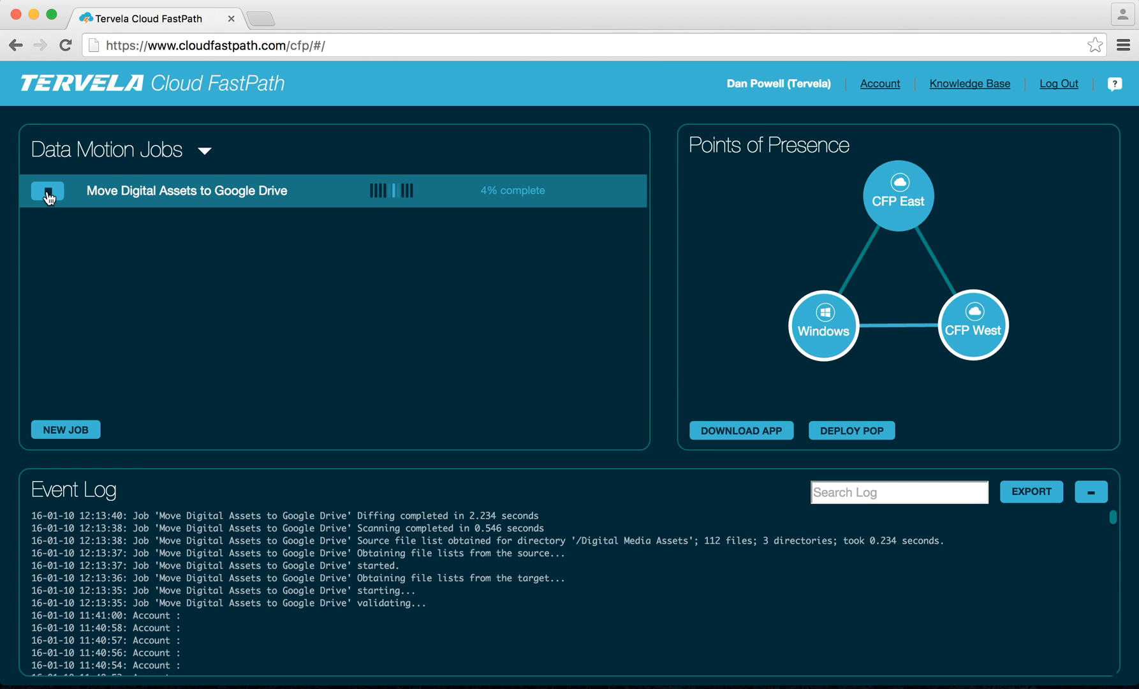
{"action": "left_click", "coordinate": [46, 191]}
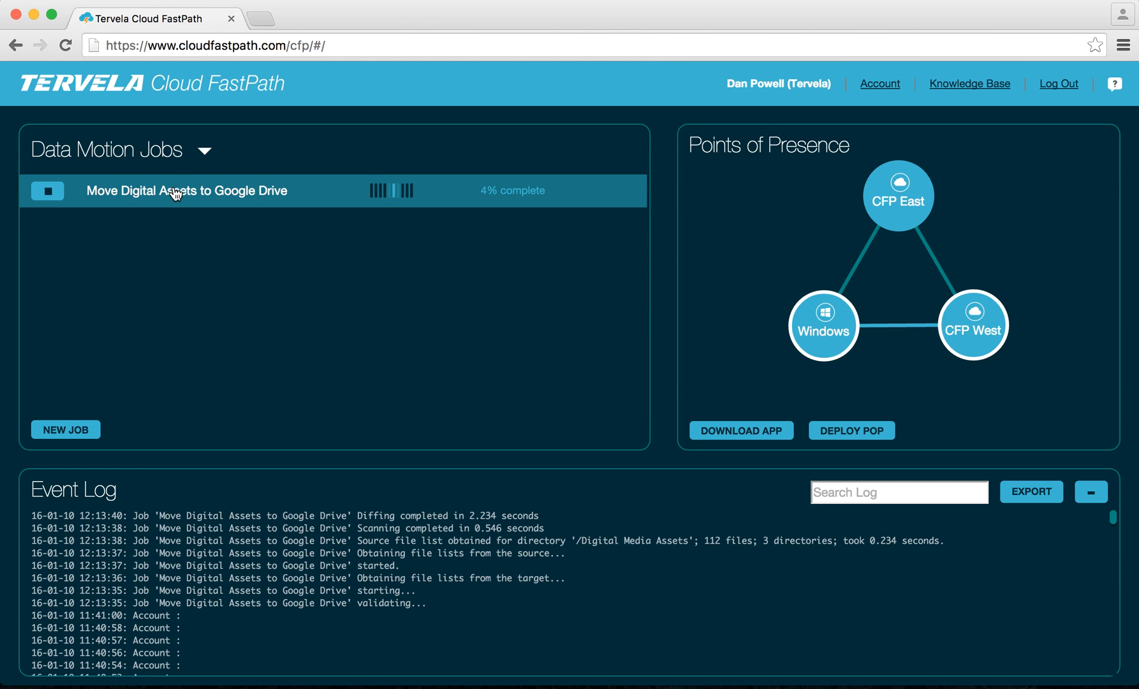
{"action": "left_click", "coordinate": [186, 190]}
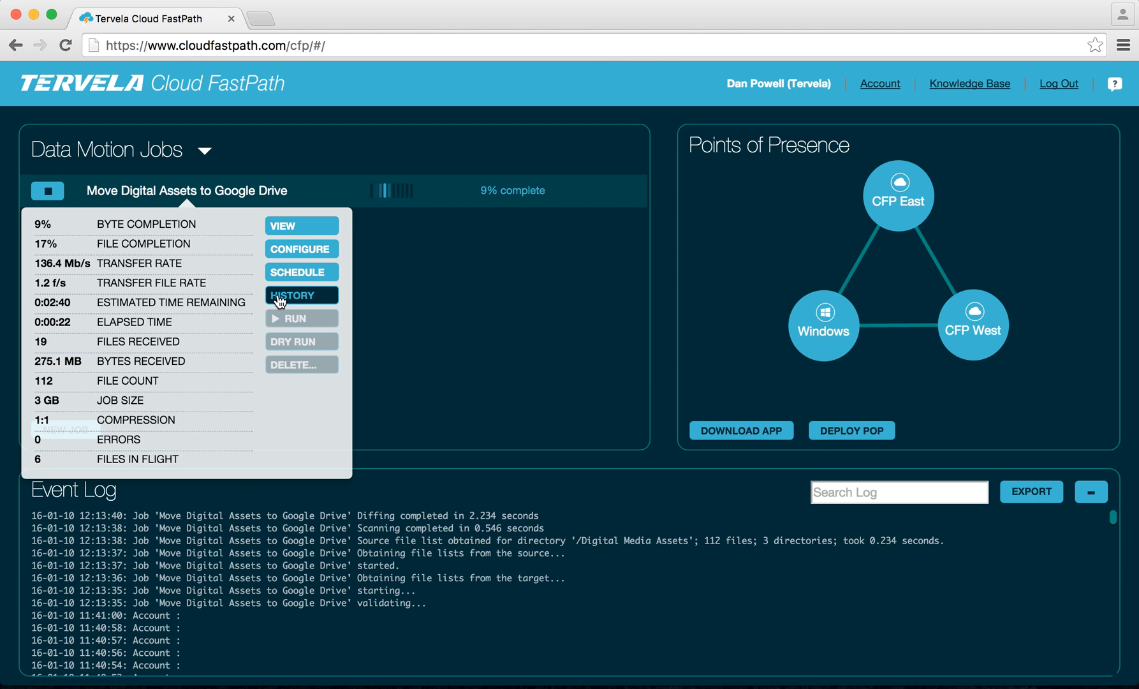
- Show the job's history: 26 files, 293.3 MB received, with throughput charts
{"action": "left_click", "coordinate": [301, 295]}
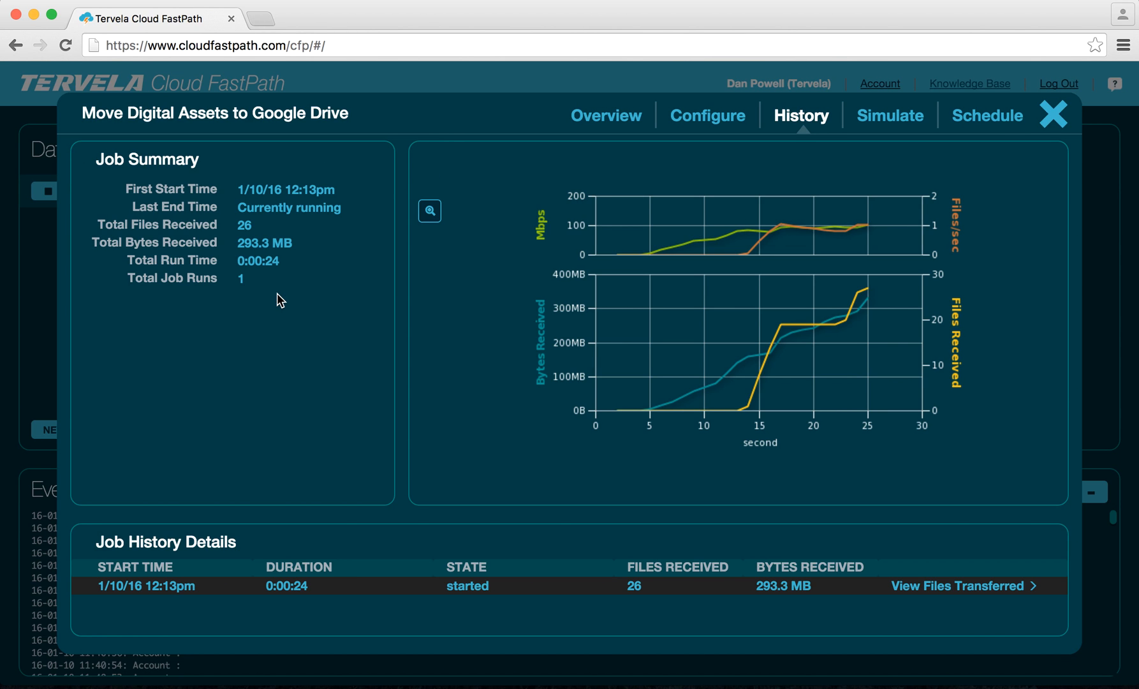
{"action": "mouse_move", "coordinate": [603, 339]}
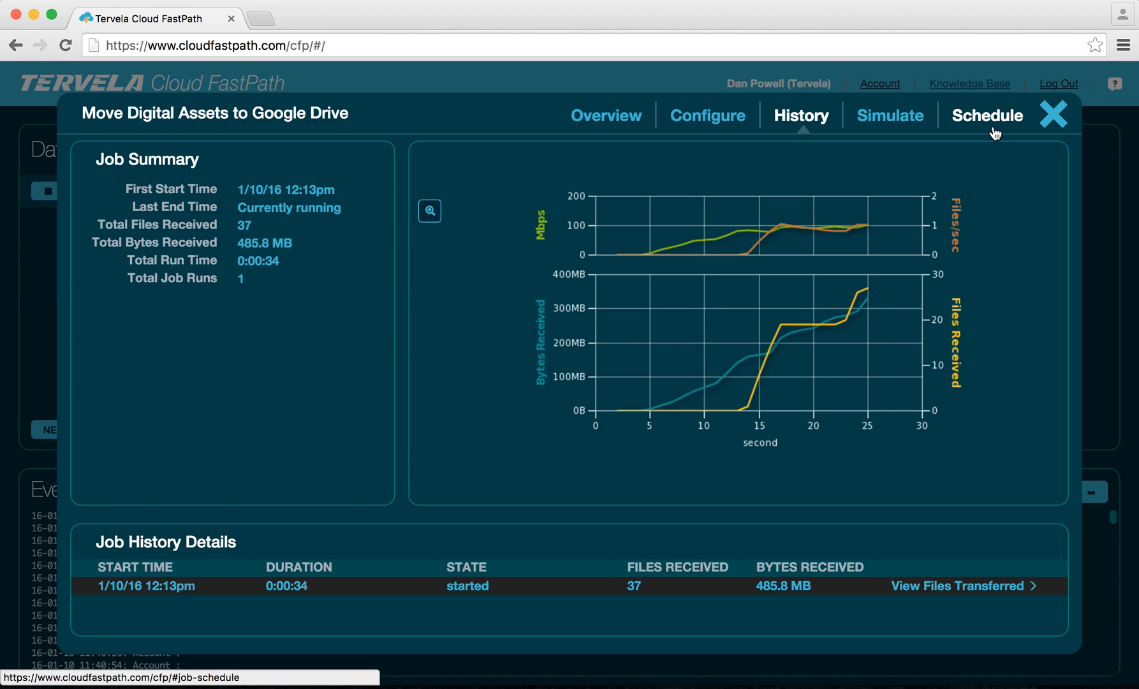
- Browse Date & Time and Triggered by a Job schedules, keep Repeat None, close unsaved
{"action": "left_click", "coordinate": [987, 115]}
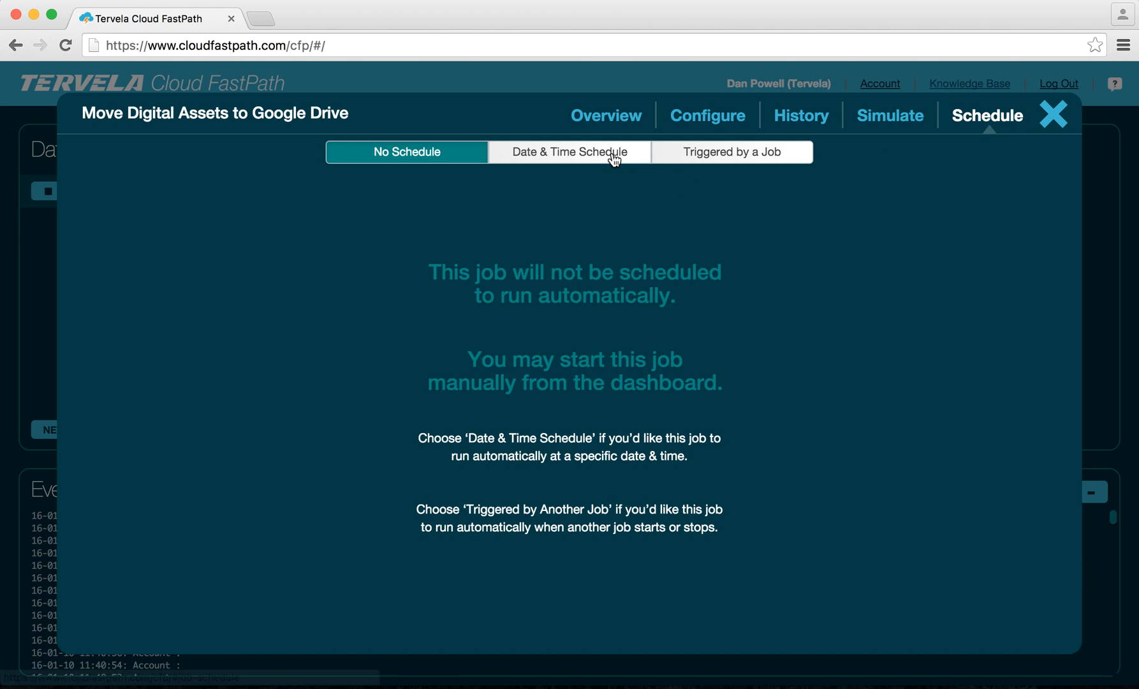
{"action": "left_click", "coordinate": [569, 151]}
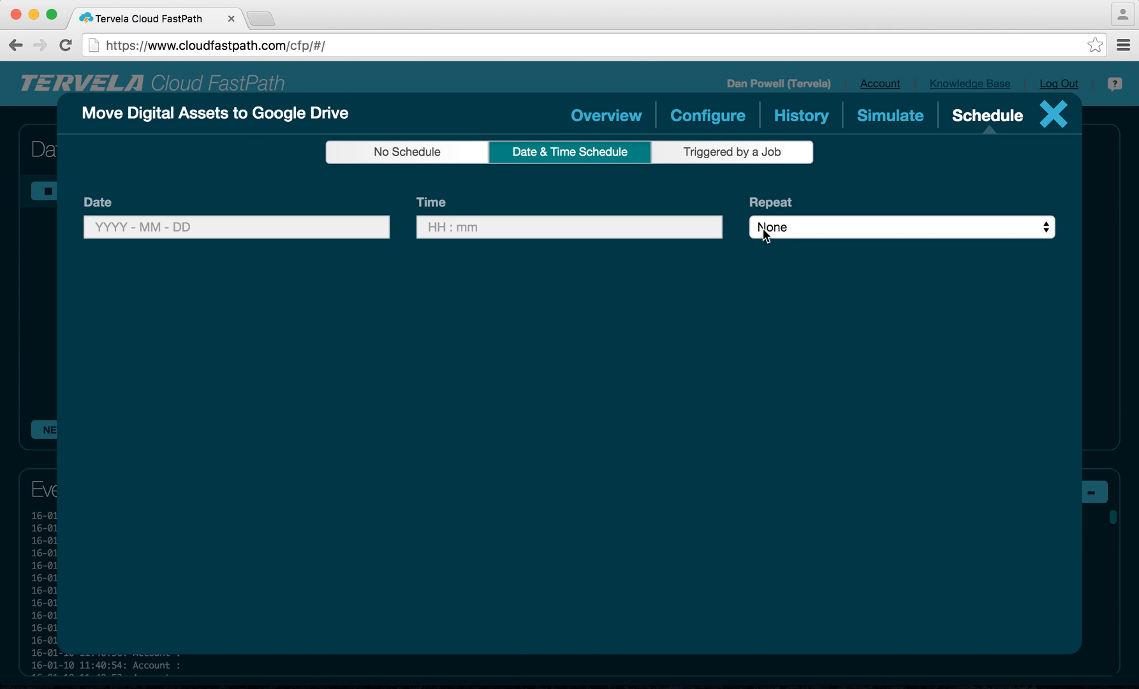
{"action": "left_click", "coordinate": [900, 227]}
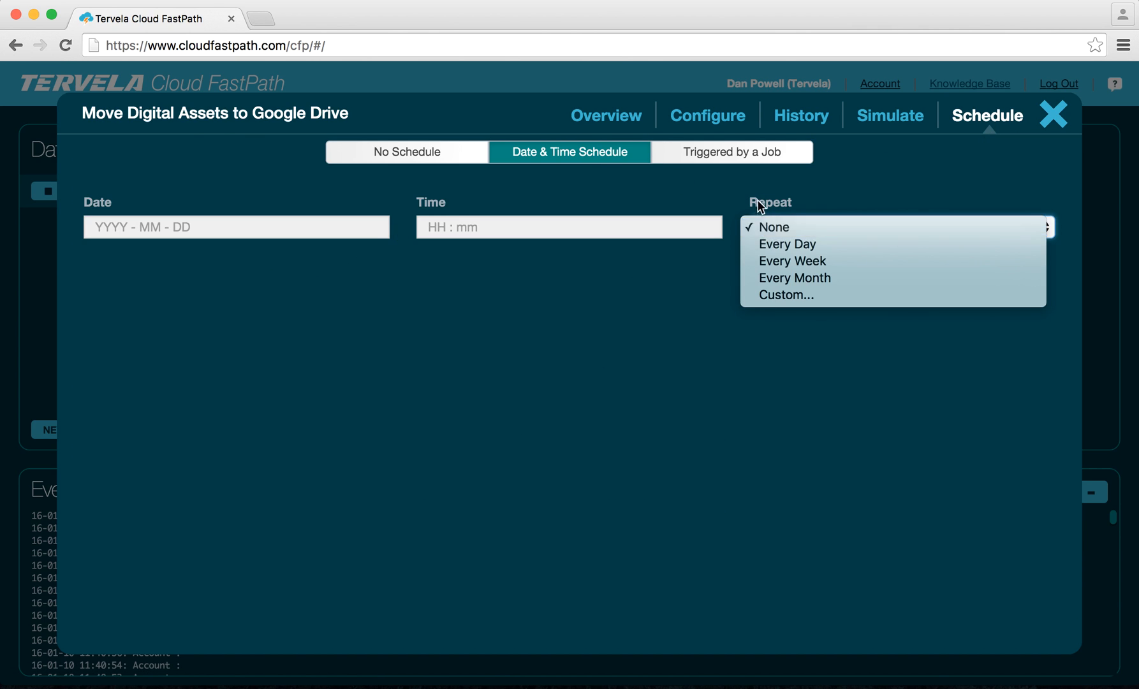
{"action": "left_click", "coordinate": [775, 227]}
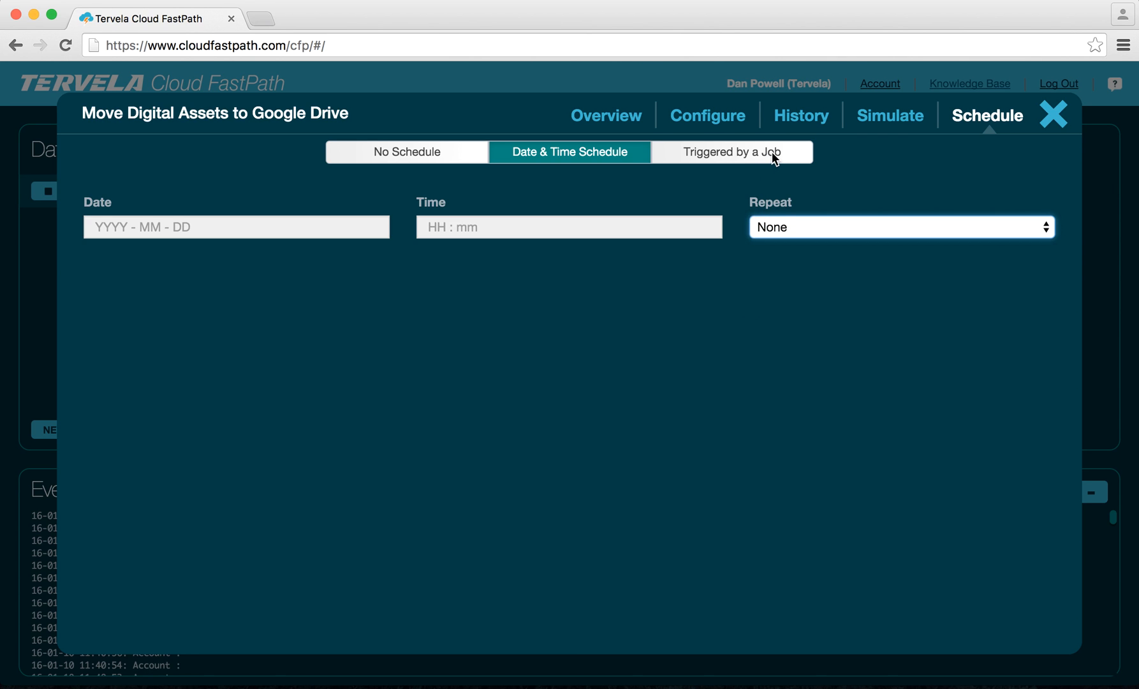
{"action": "left_click", "coordinate": [731, 152]}
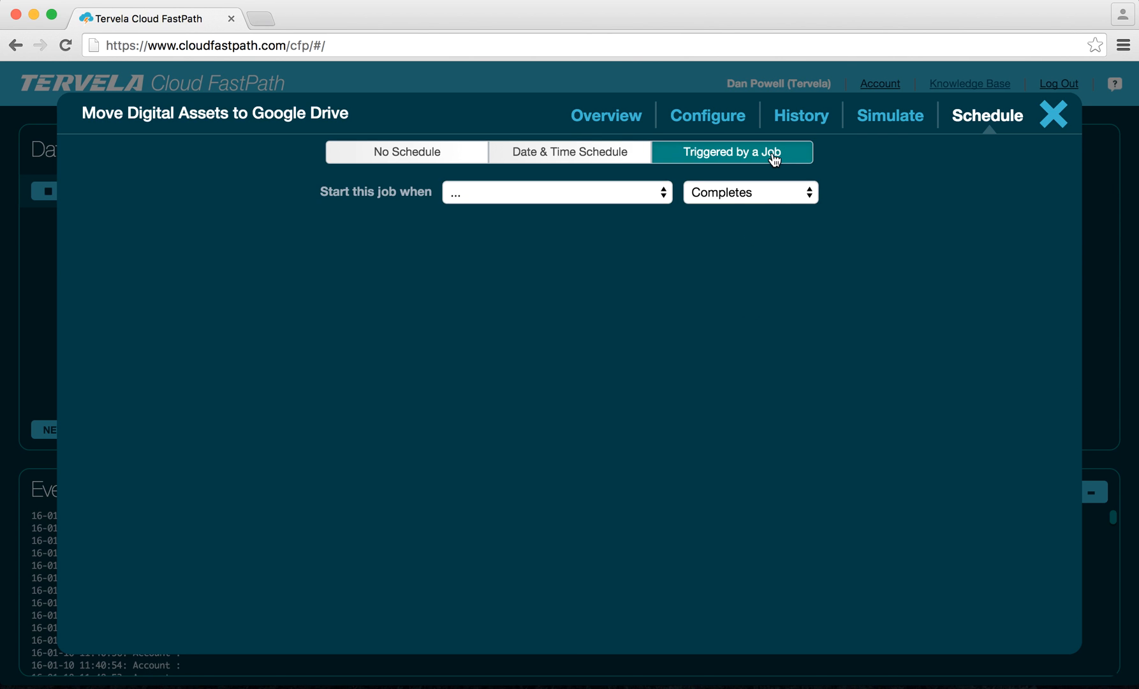
{"action": "mouse_move", "coordinate": [972, 160]}
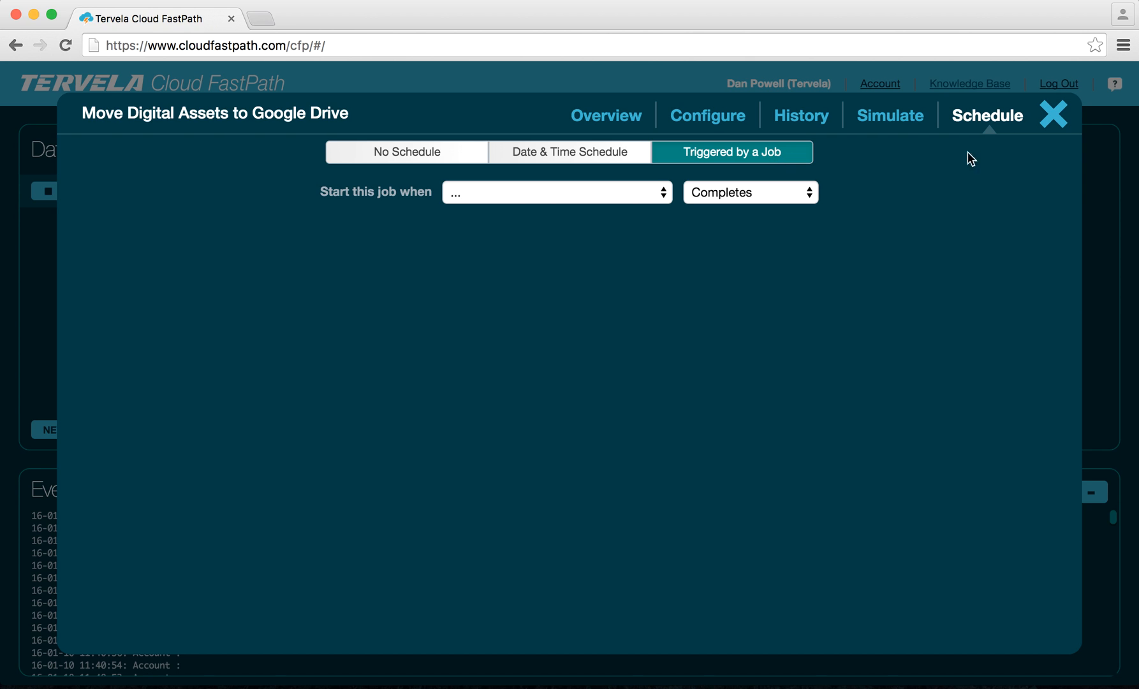
{"action": "left_click", "coordinate": [1053, 114]}
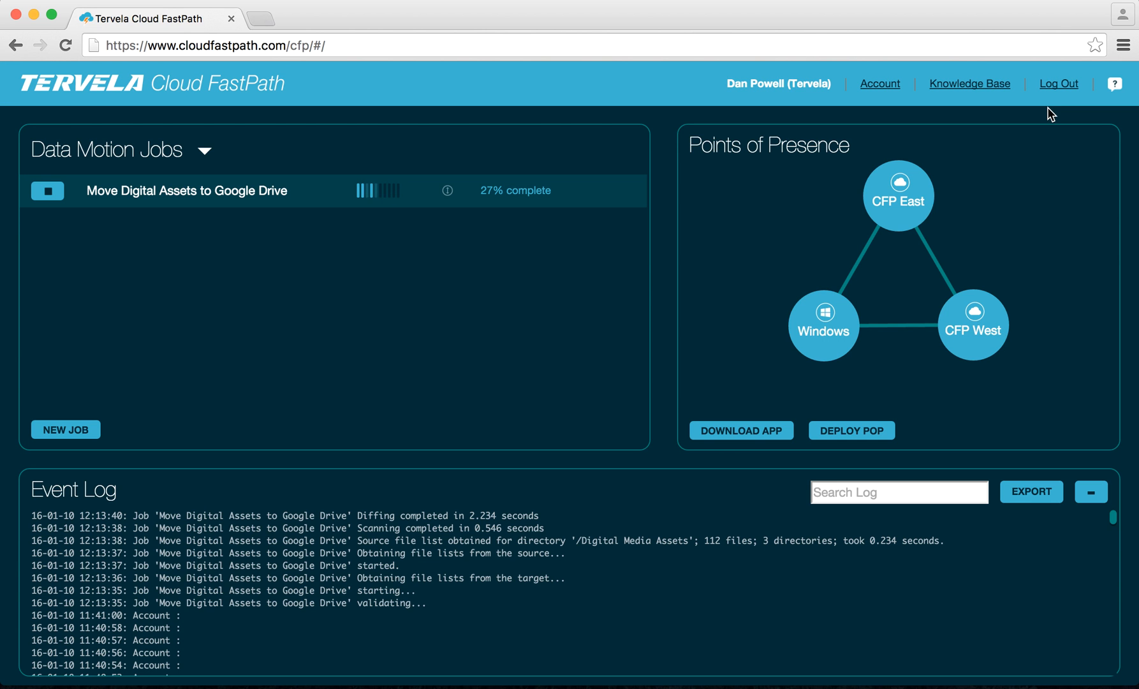